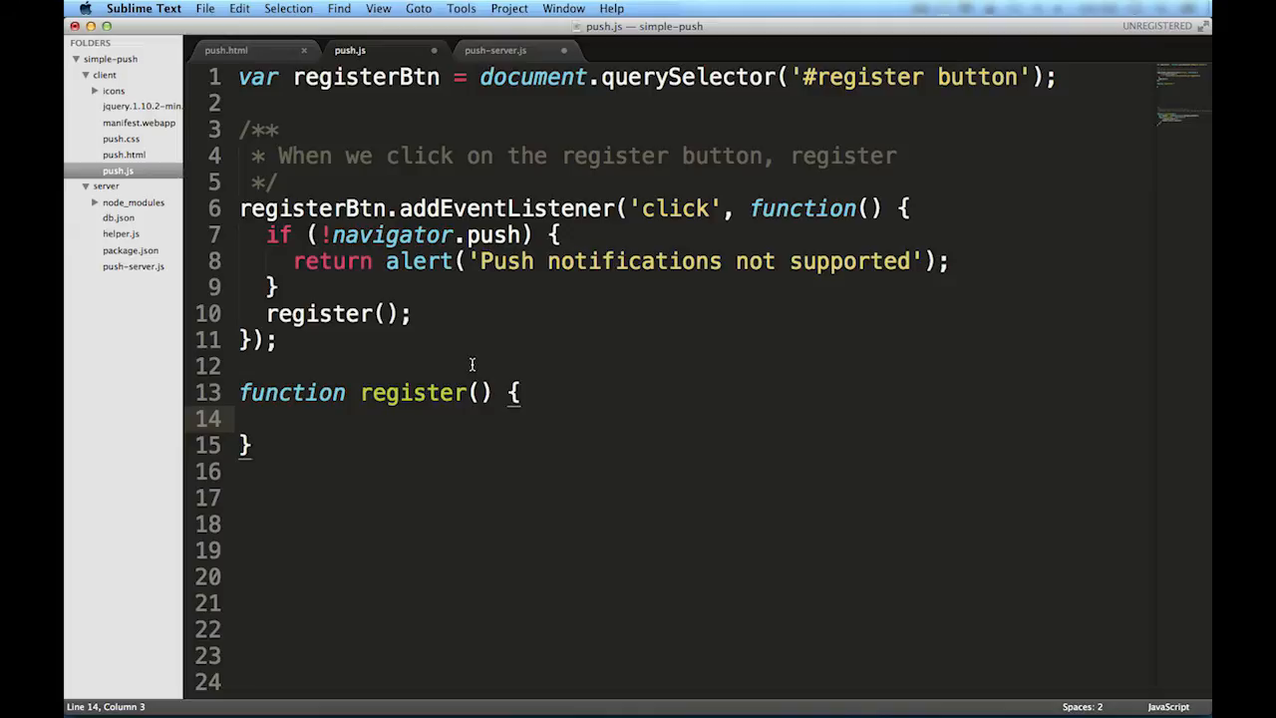
# Write register() calling navigator.push.register() and saving req.result as endpoint, checking the server's /register route.
pyautogui.write('var req =')
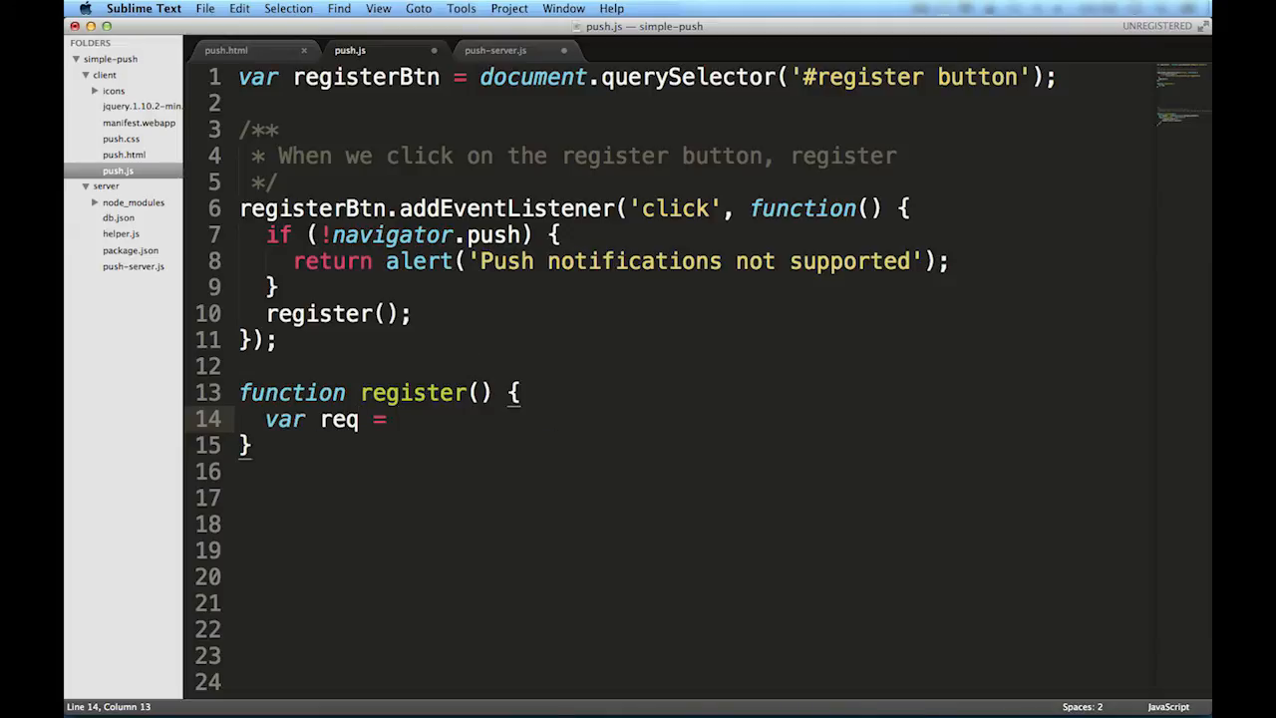
pyautogui.write('navigator.push.')
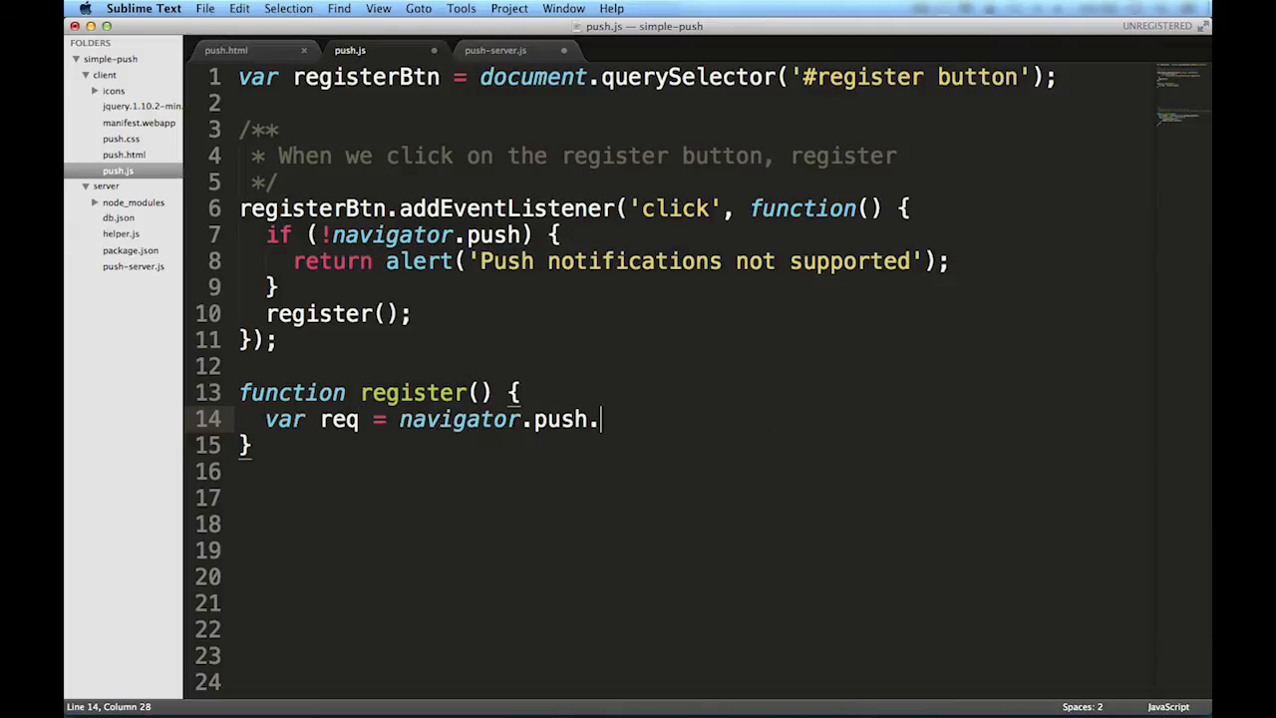
pyautogui.write('register()')
pyautogui.click(695, 498)
pyautogui.write('v')
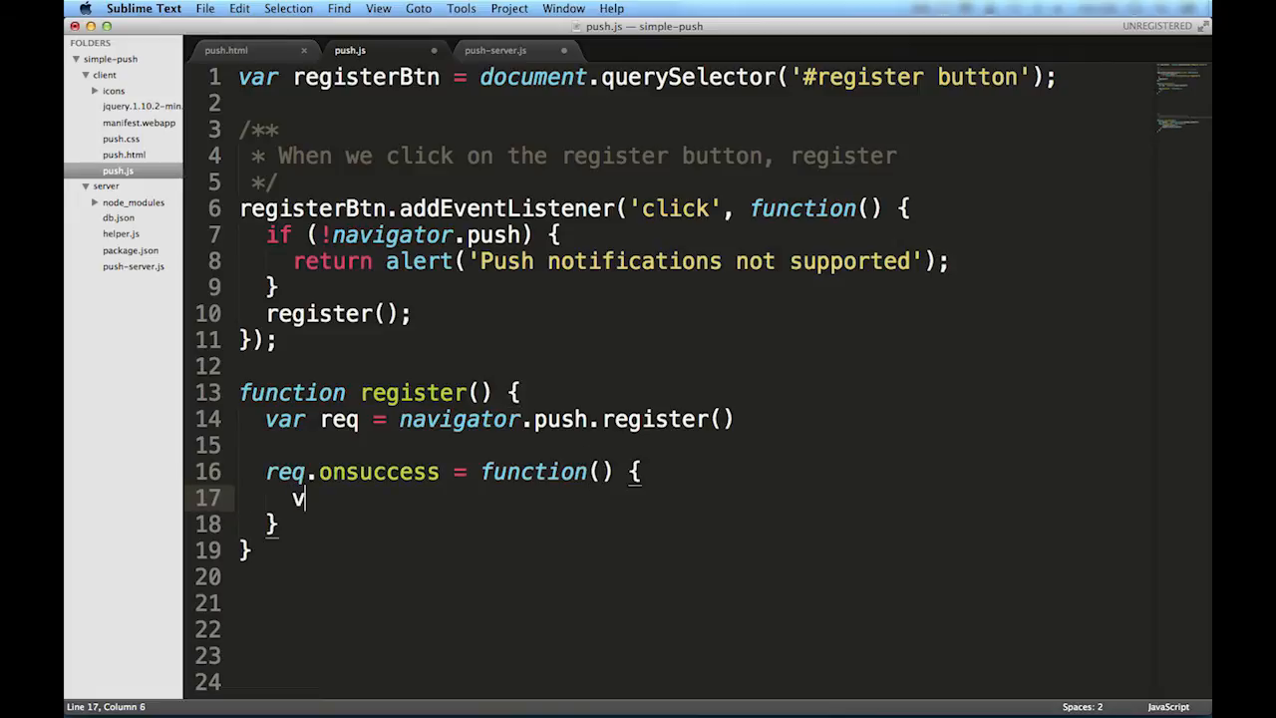
pyautogui.write('ar endpoint = req.result;')
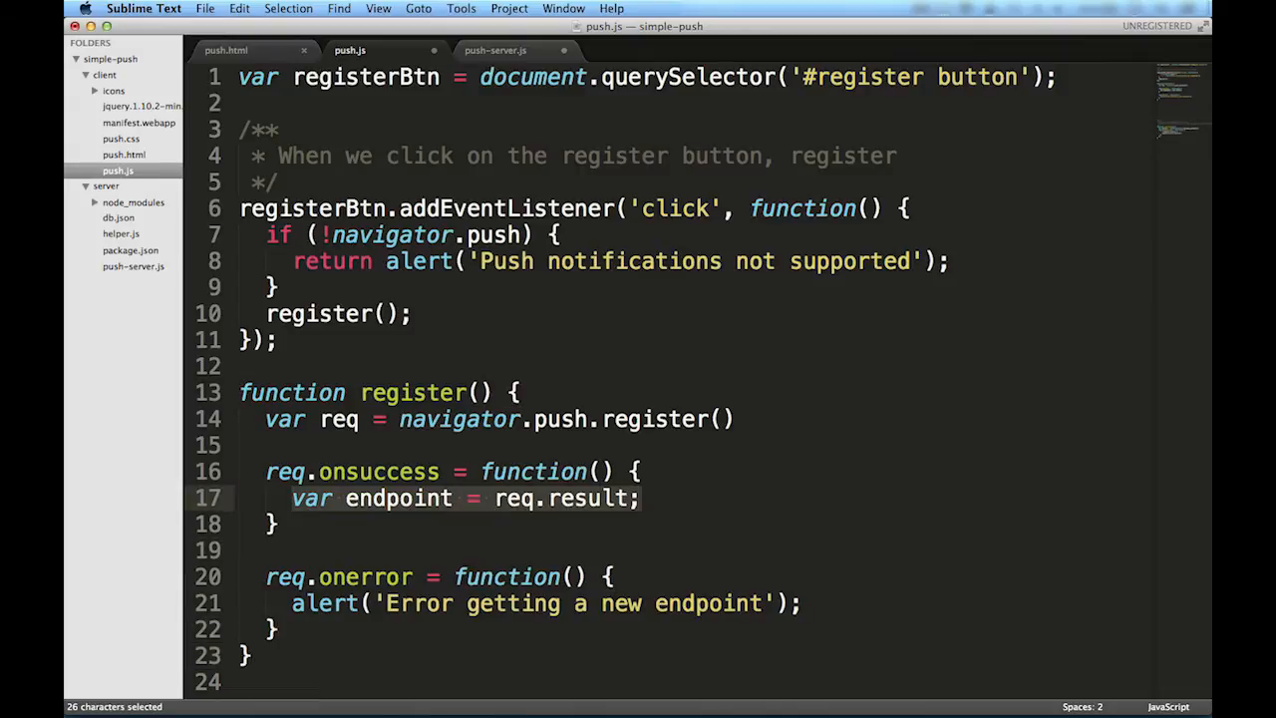
pyautogui.click(495, 49)
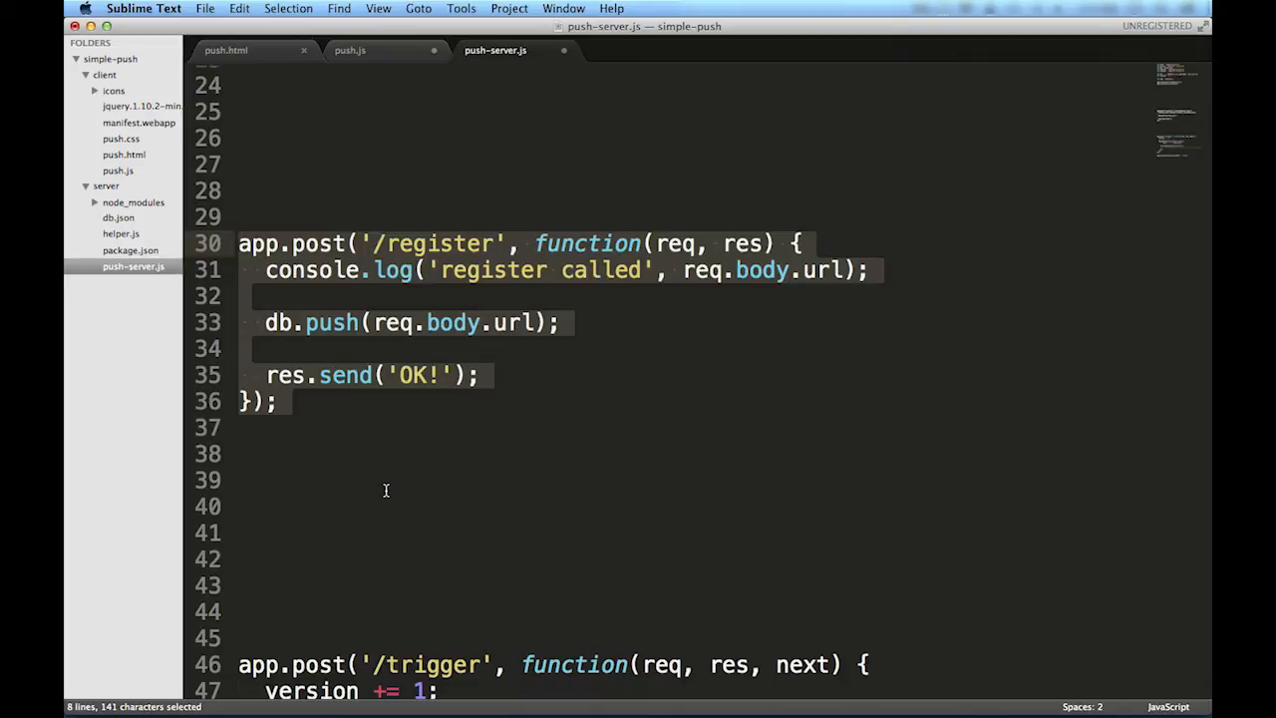
pyautogui.moveTo(387, 140)
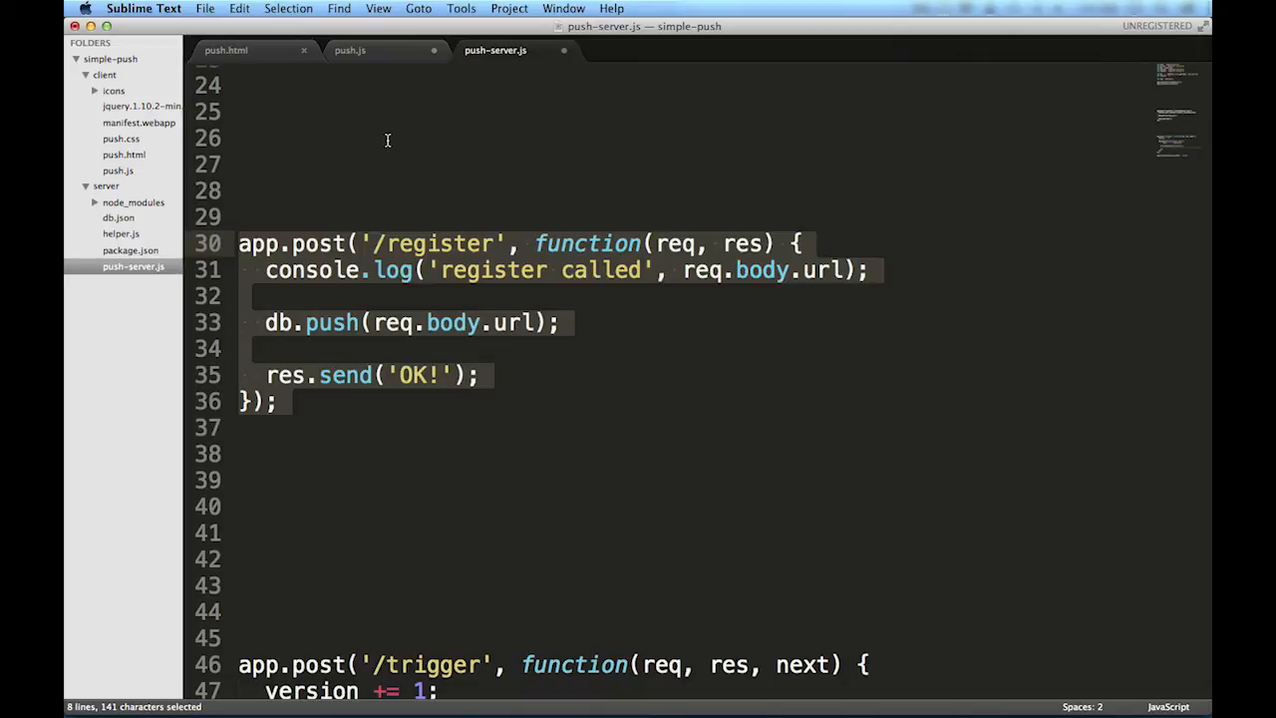
pyautogui.click(350, 49)
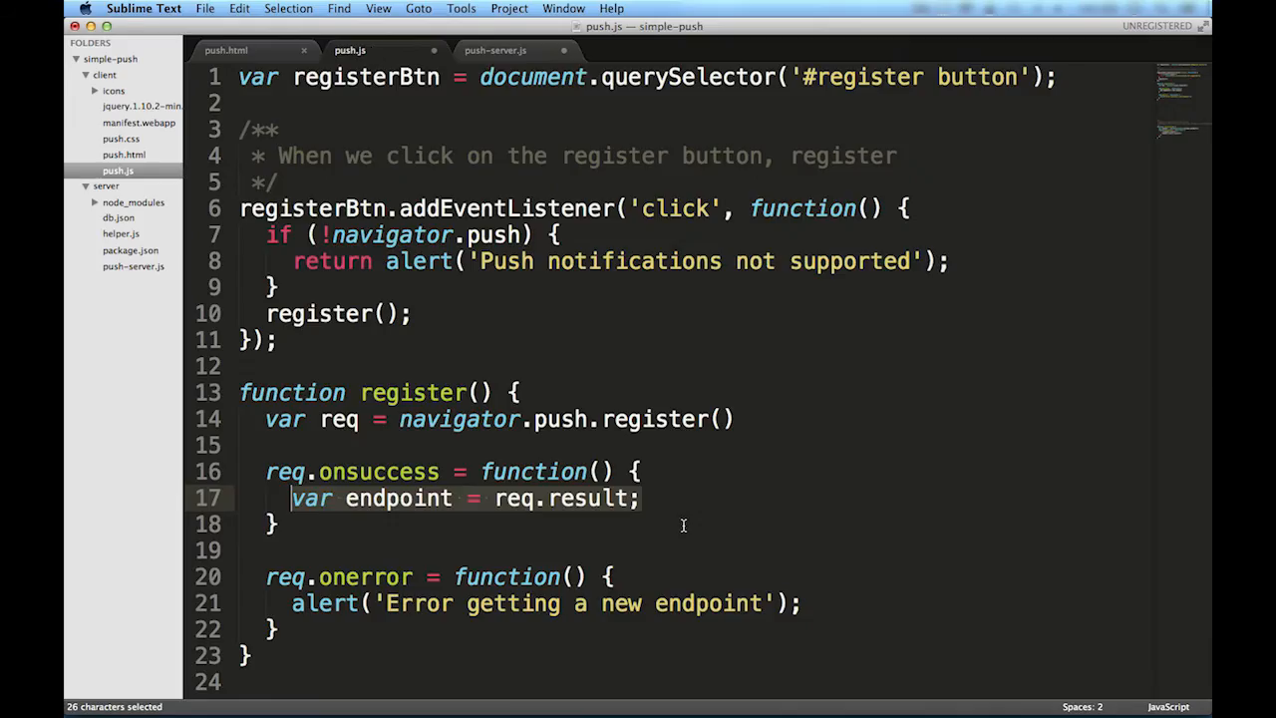
pyautogui.write("$.post('htt')")
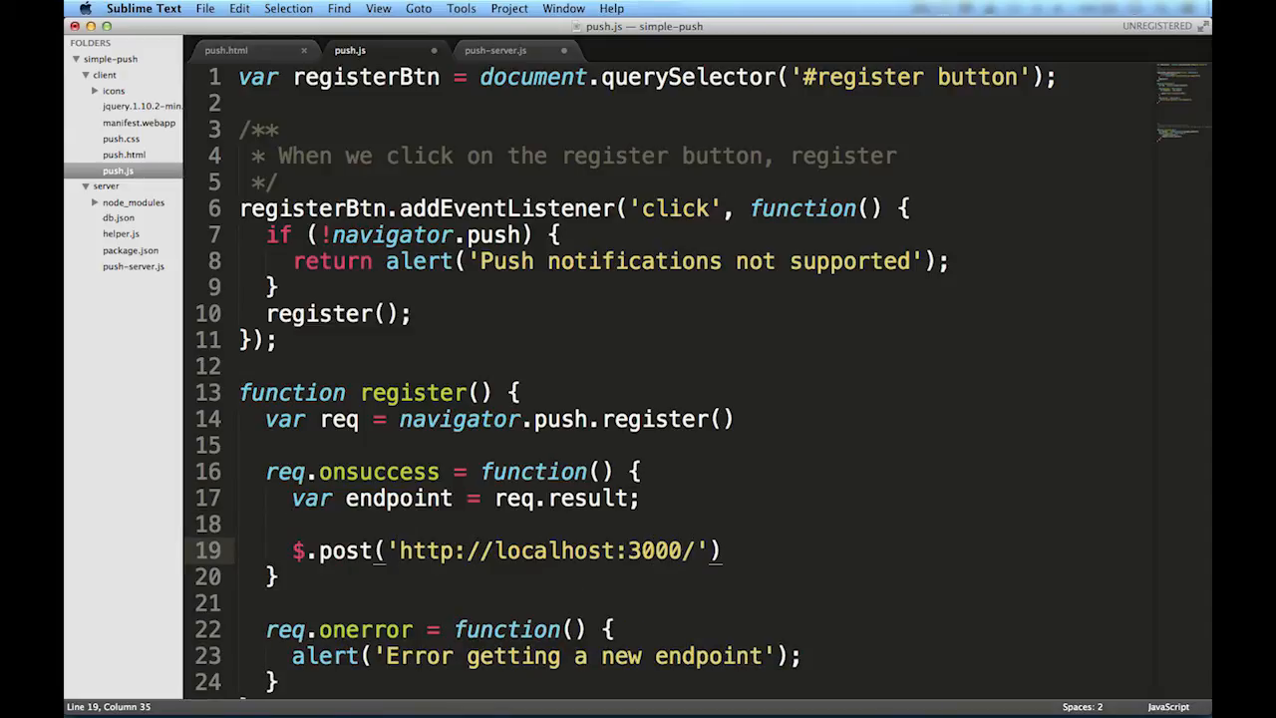
pyautogui.write("register', { url: endpoint }, funct")
pyautogui.write('alert(')
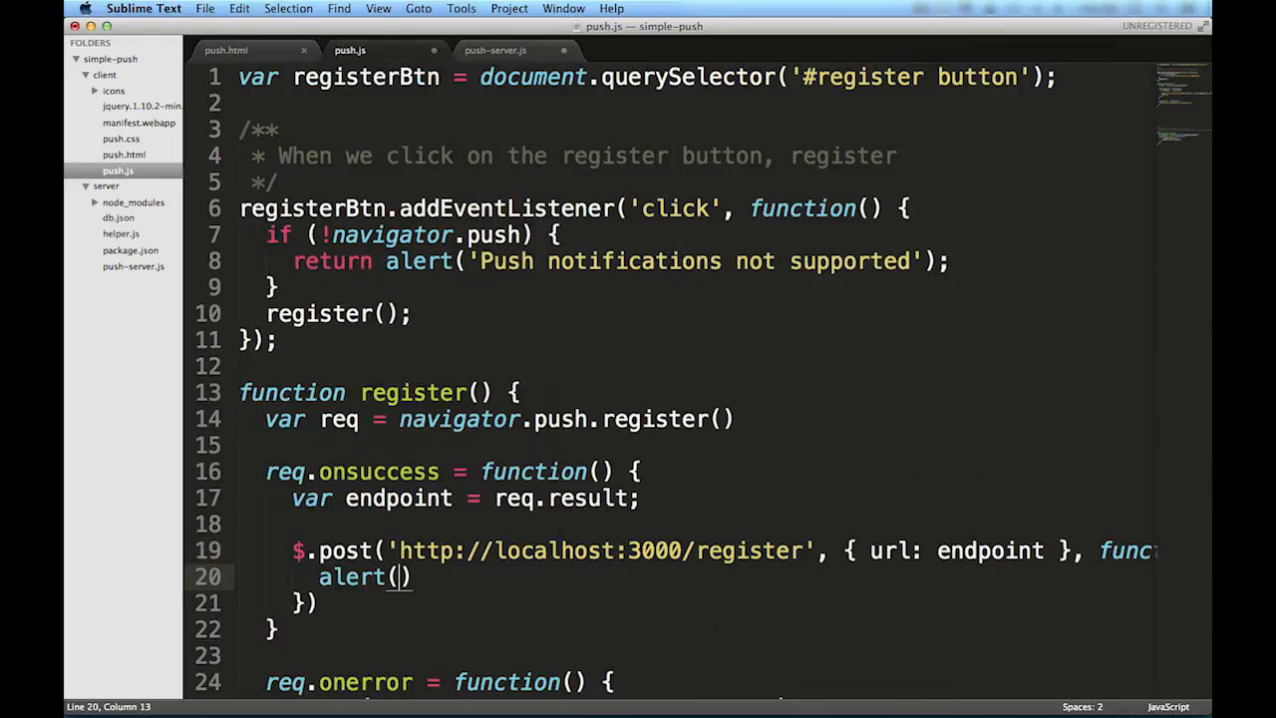
pyautogui.write("'Successfully registered'")
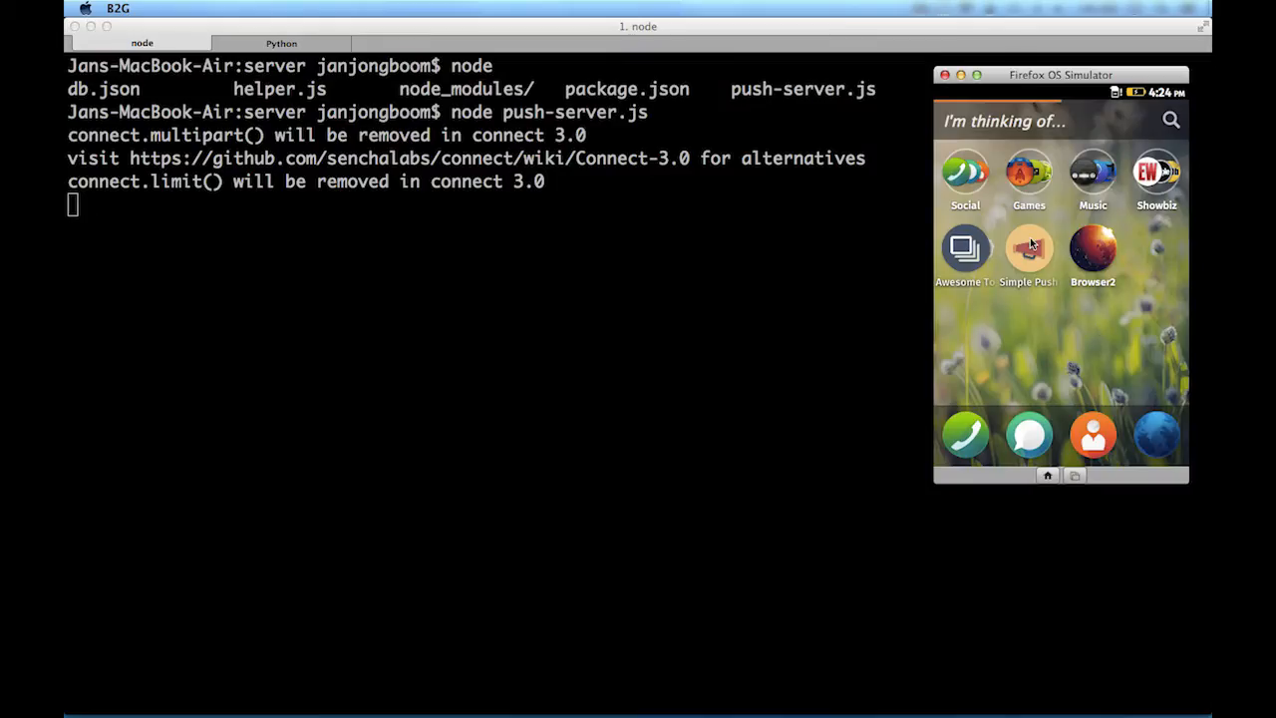
# Launch the Simple Push app in the simulator and tap Register.
pyautogui.click(1028, 247)
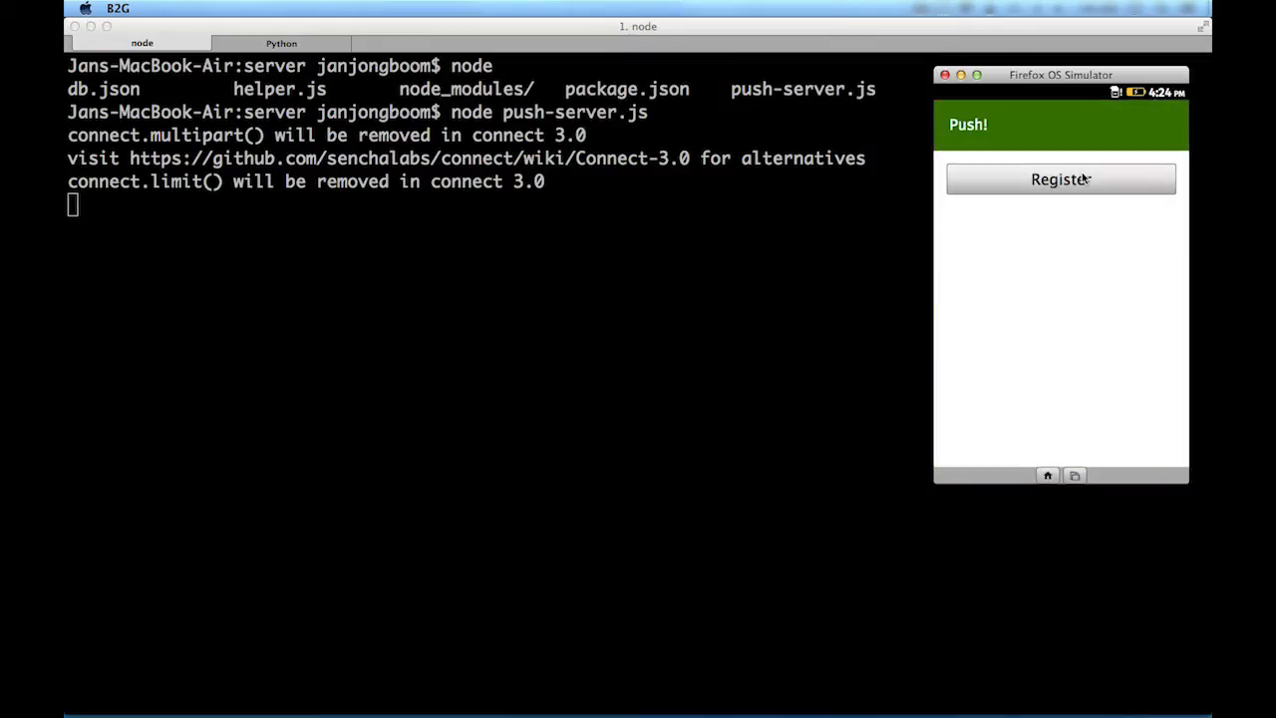
pyautogui.click(1059, 180)
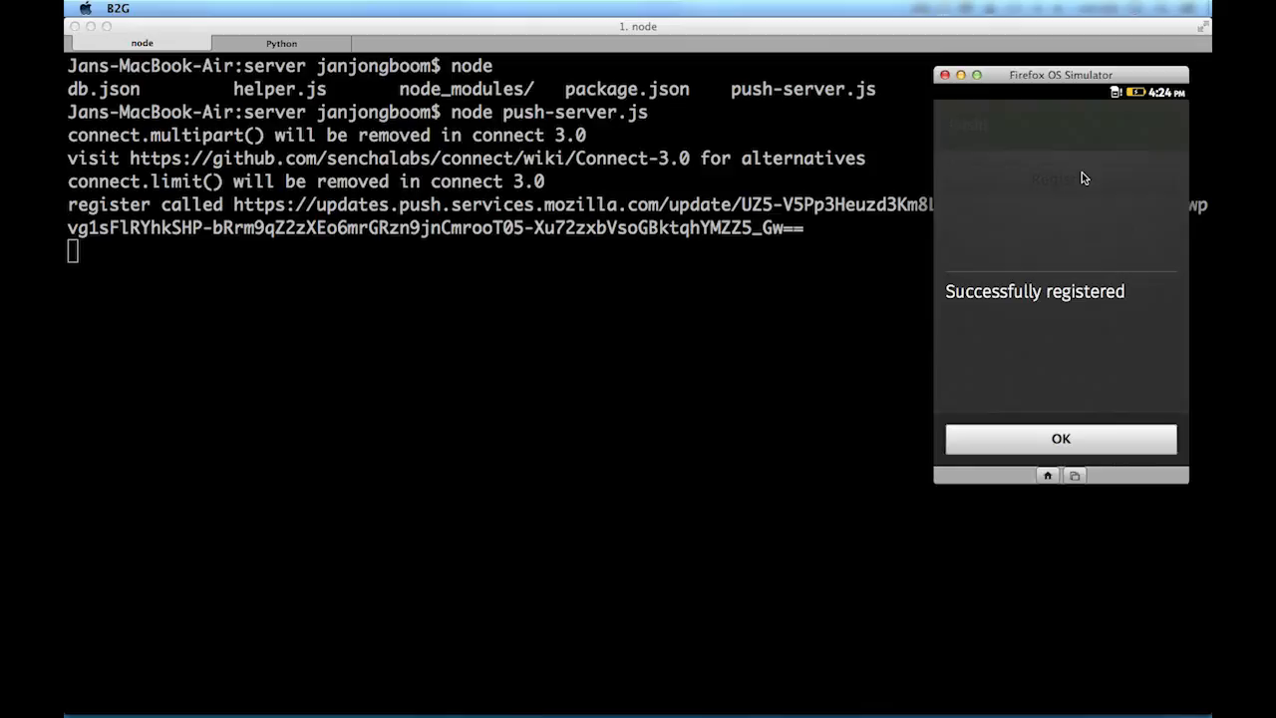
pyautogui.moveTo(257, 217)
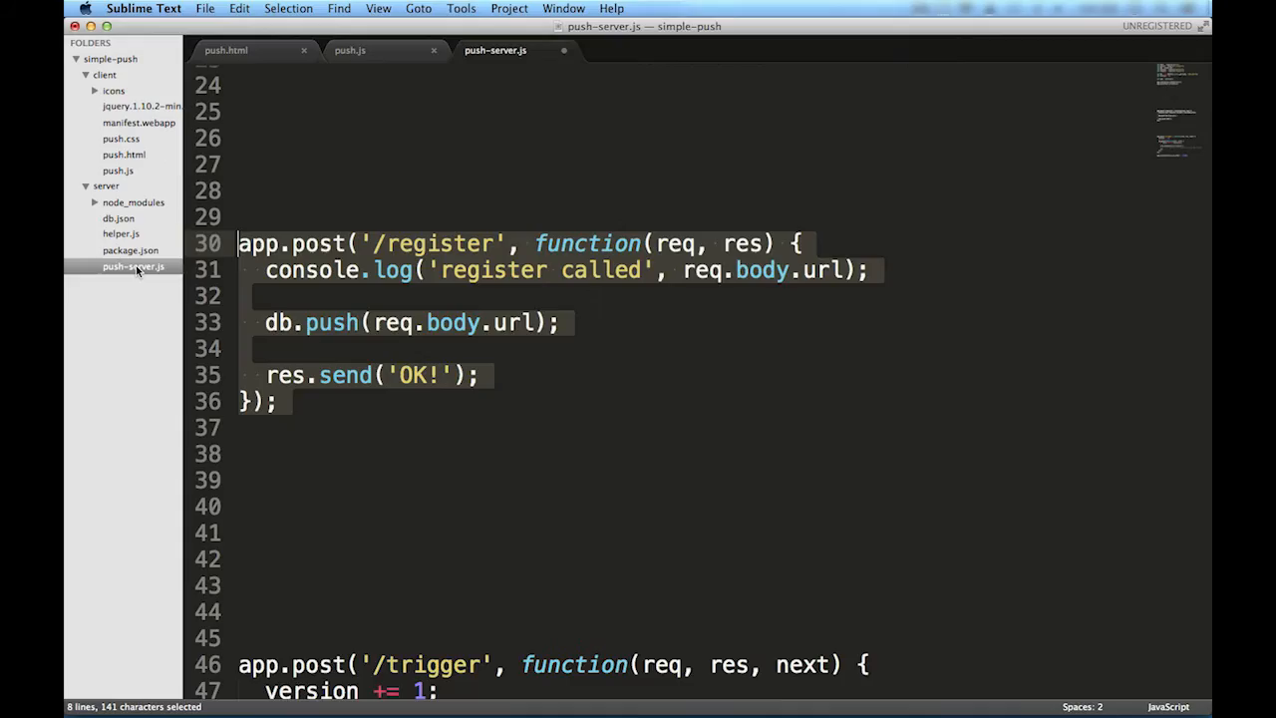
# In the /trigger loop, PUT to each url with body 'version=' + version.
pyautogui.scroll(-3)
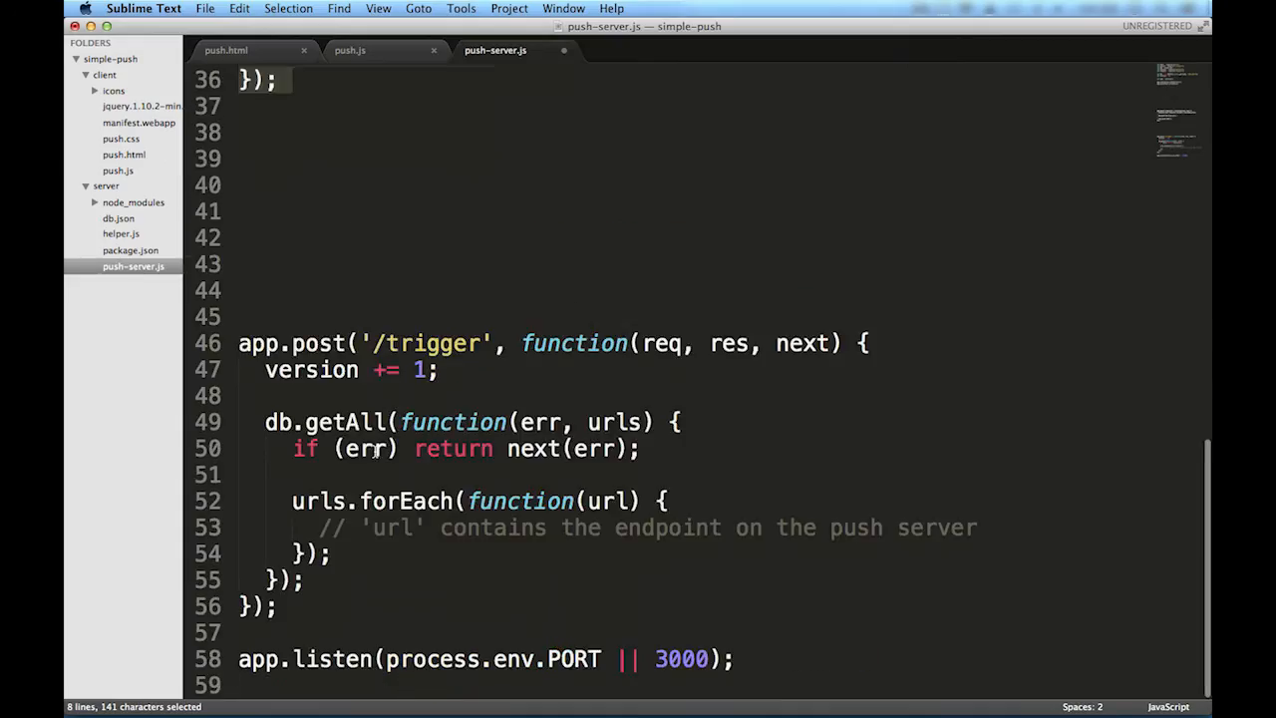
pyautogui.click(979, 527)
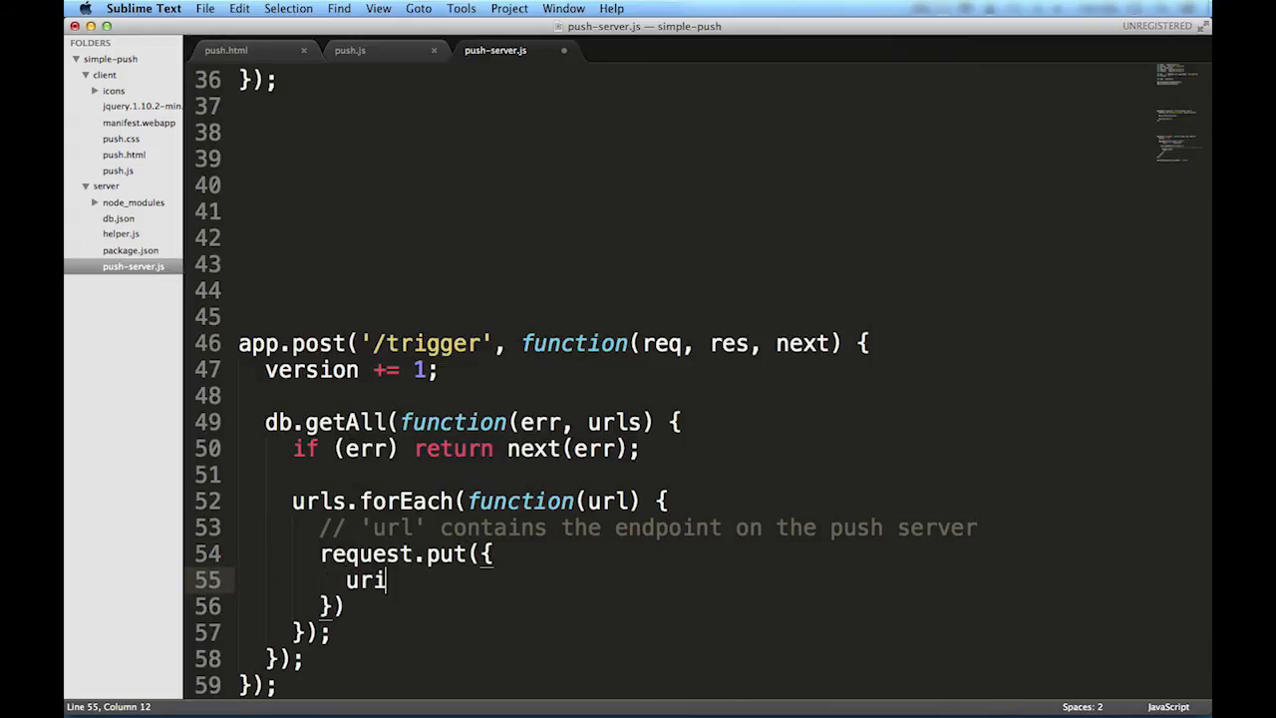
pyautogui.write(': url,')
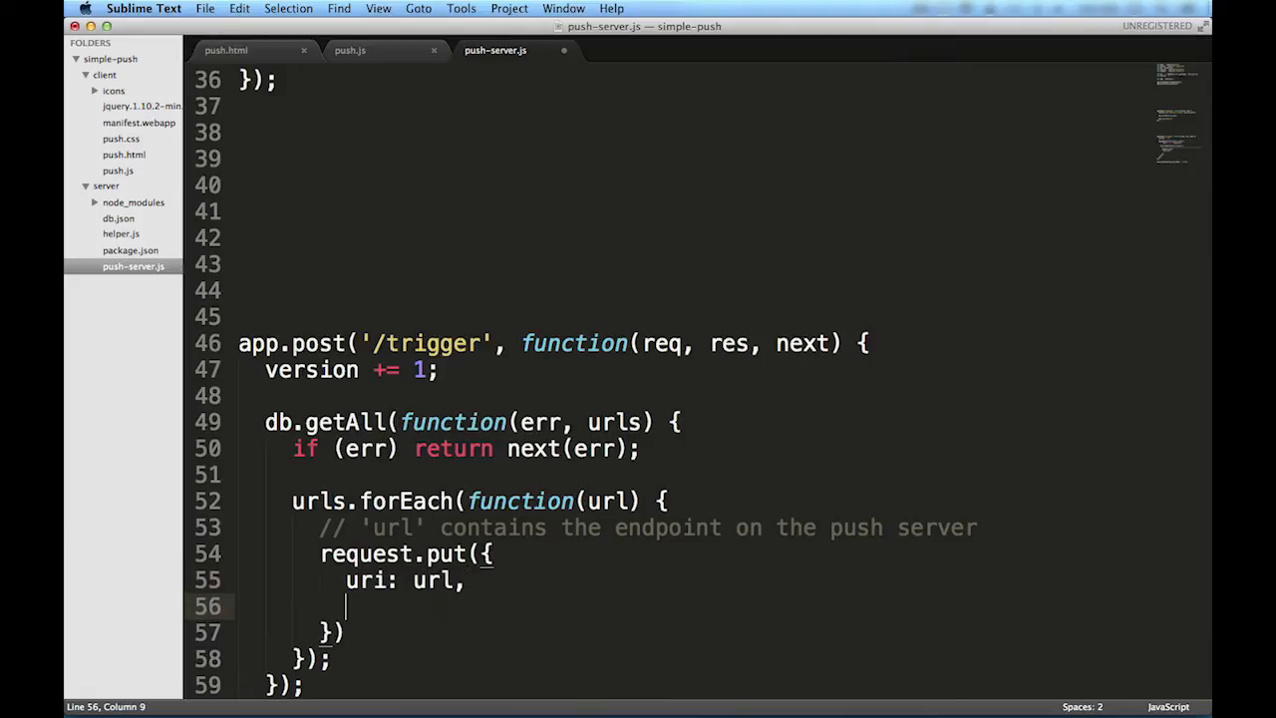
pyautogui.write("body: 'version='")
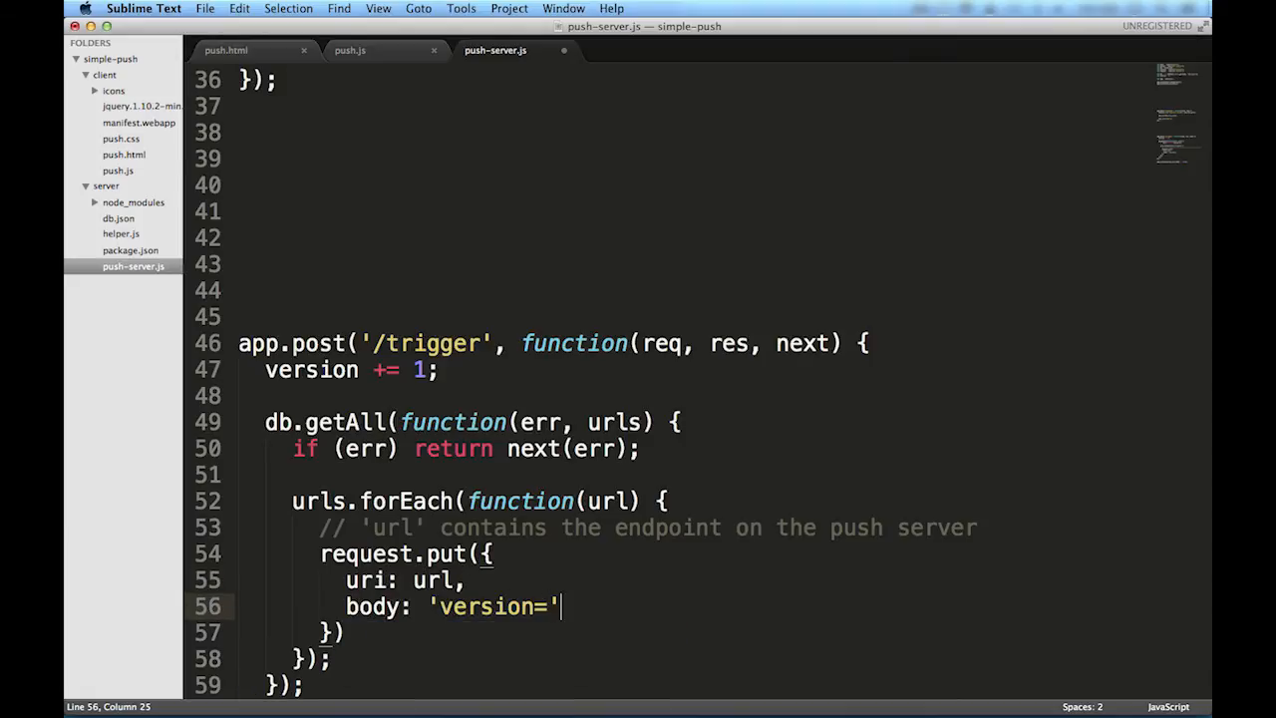
pyautogui.write('+ version')
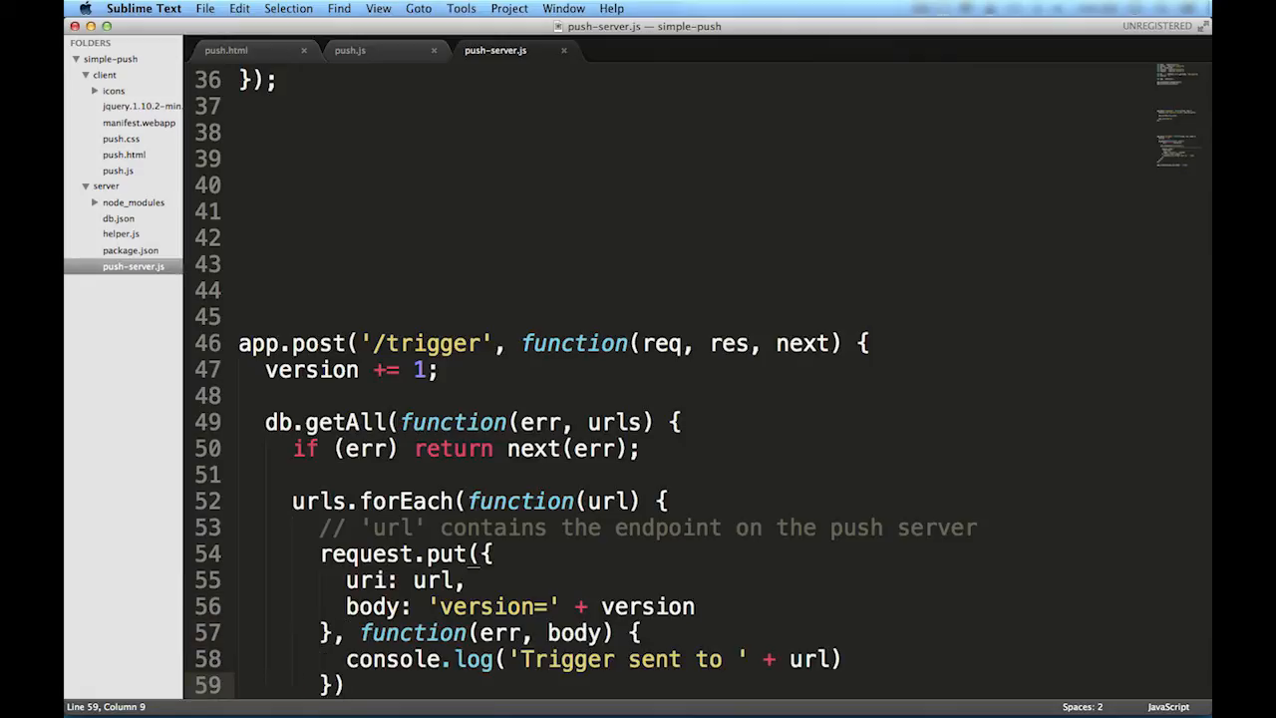
pyautogui.scroll(-3)
pyautogui.write('navigator.mozSetMessageHandler')
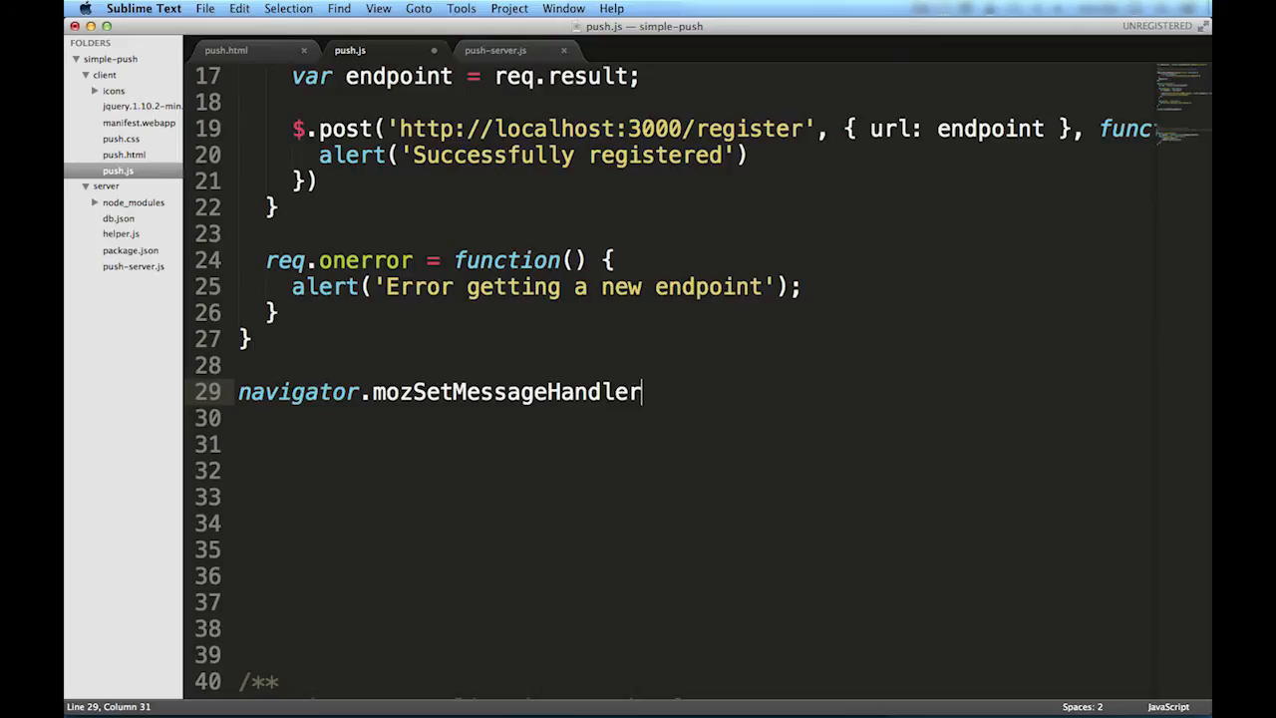
# Add a 'push' message handler alerting 'Push notification!', then reinstall and relaunch the app.
pyautogui.write("('push', function() {")
pyautogui.click(696, 417)
pyautogui.write("alert('")
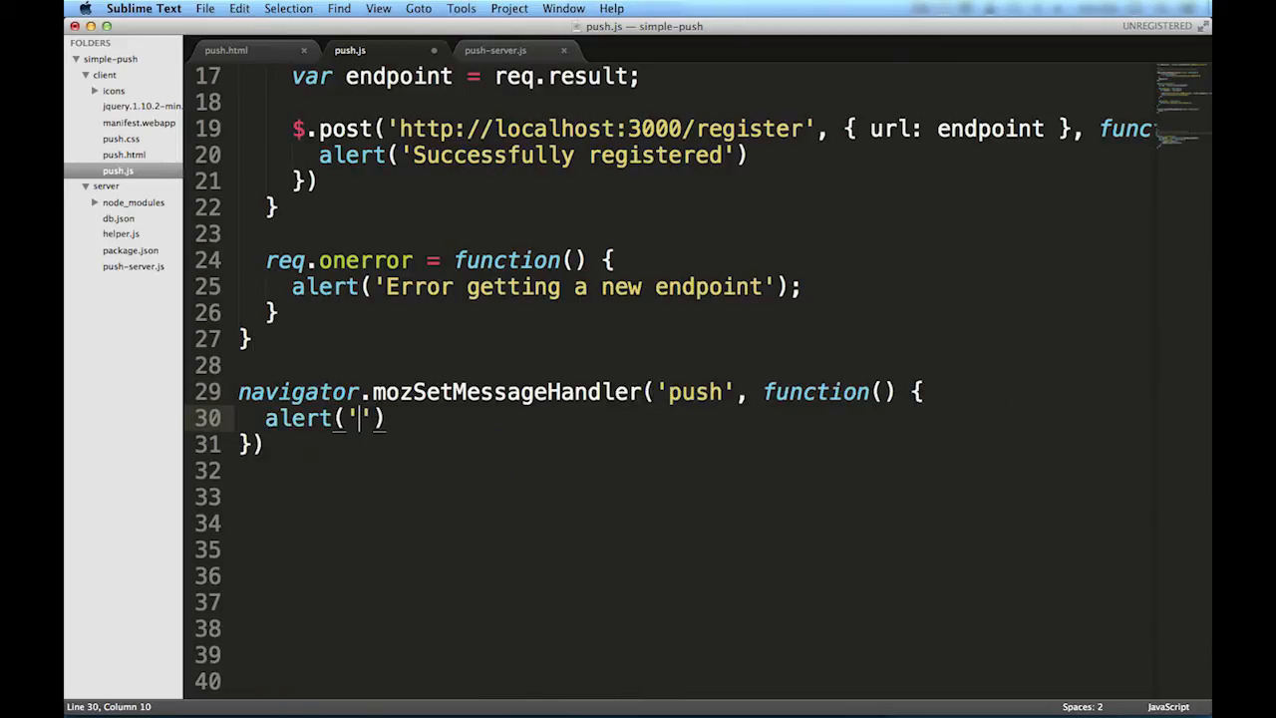
pyautogui.write('Push notification!')
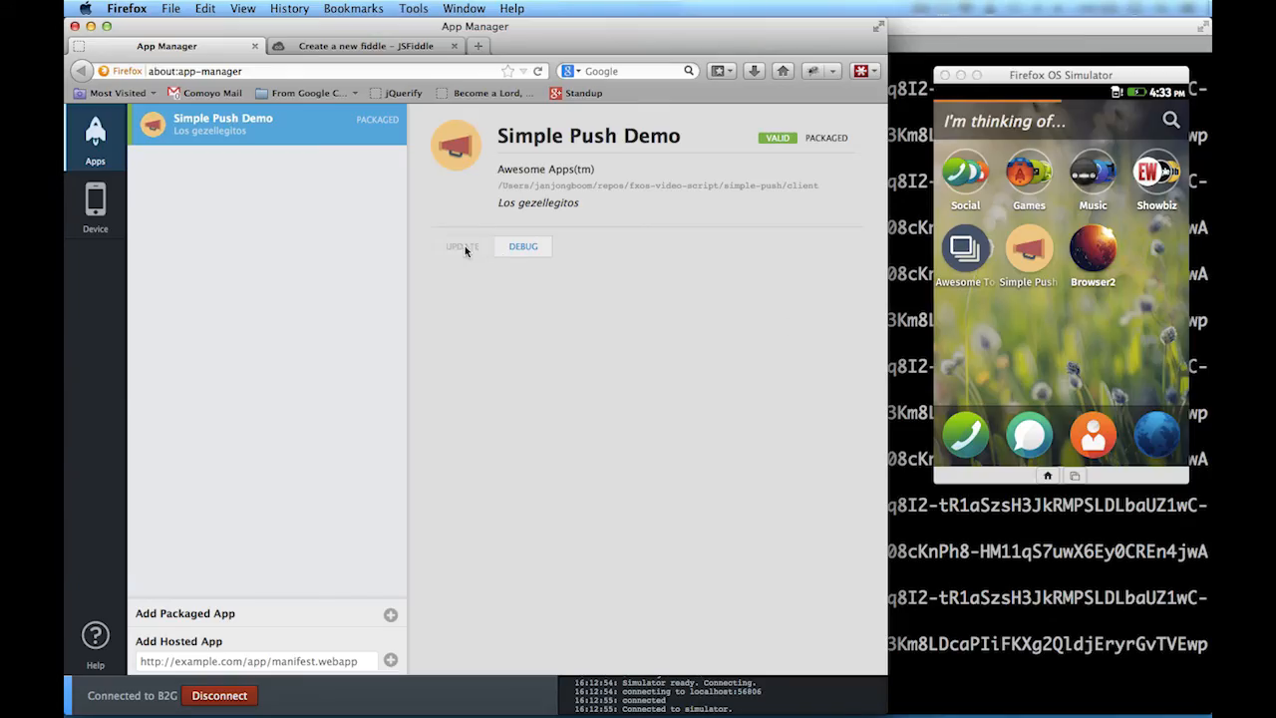
pyautogui.click(462, 246)
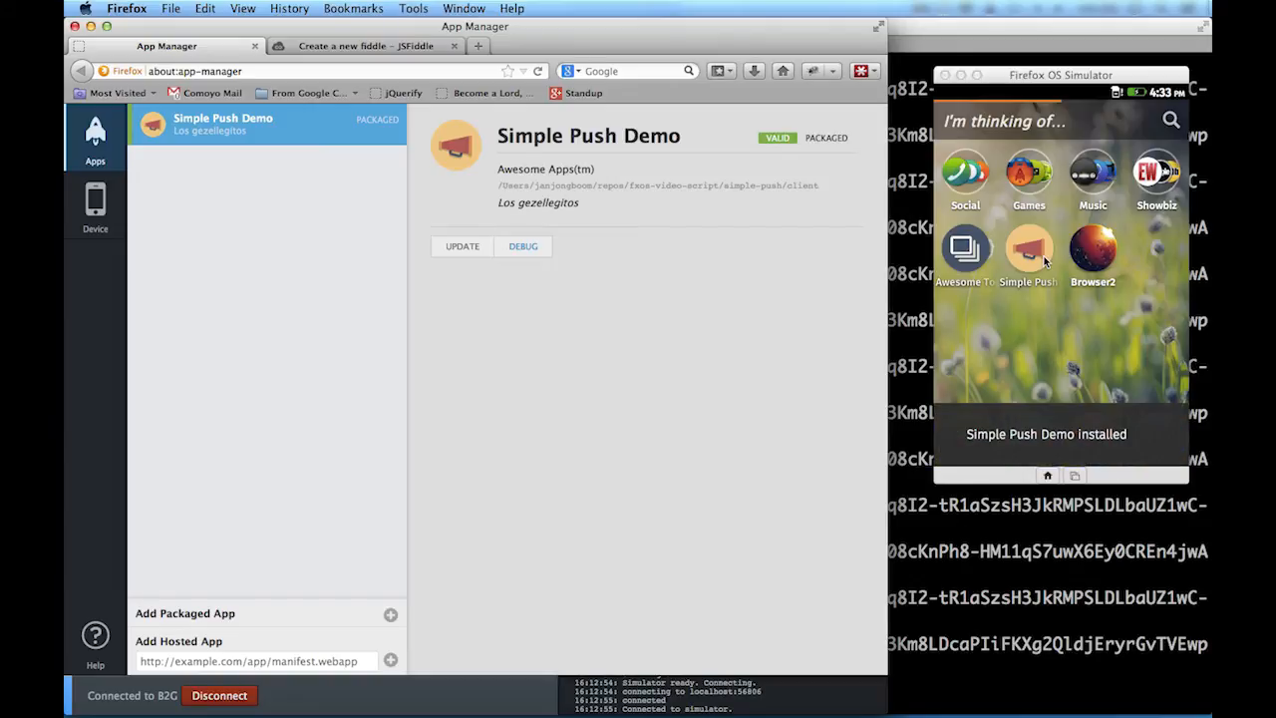
pyautogui.click(1028, 248)
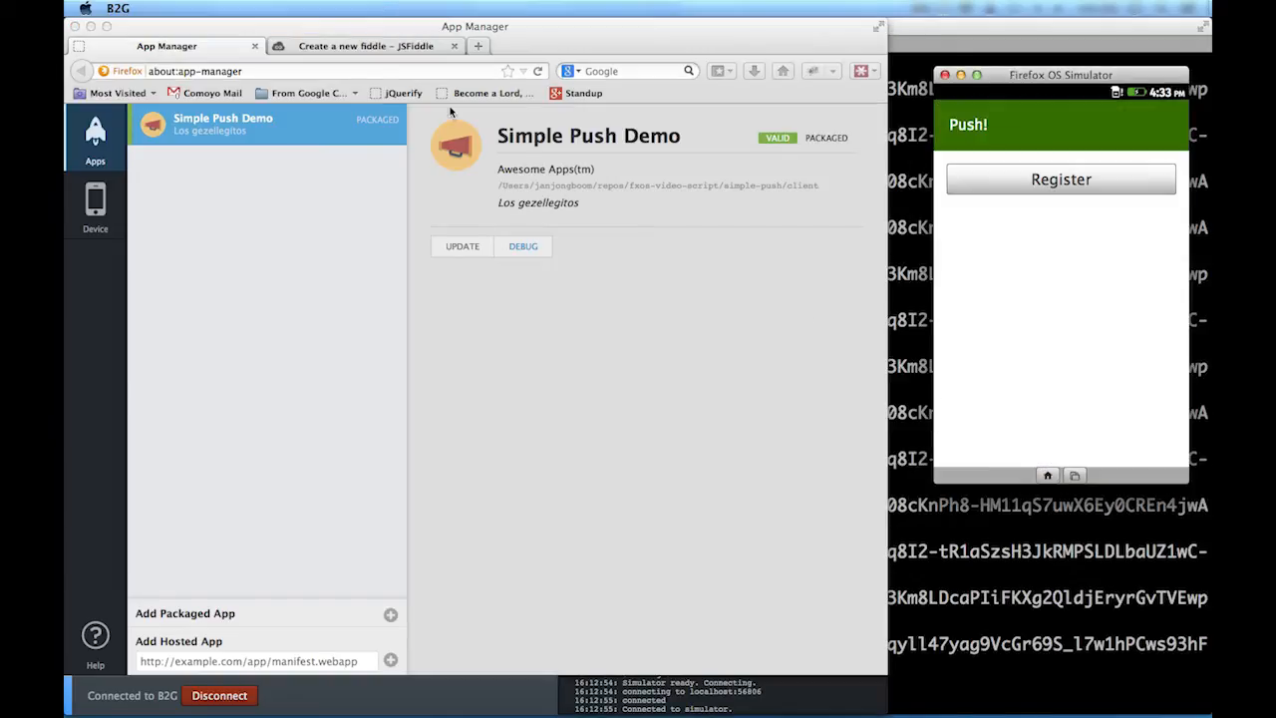
pyautogui.click(365, 46)
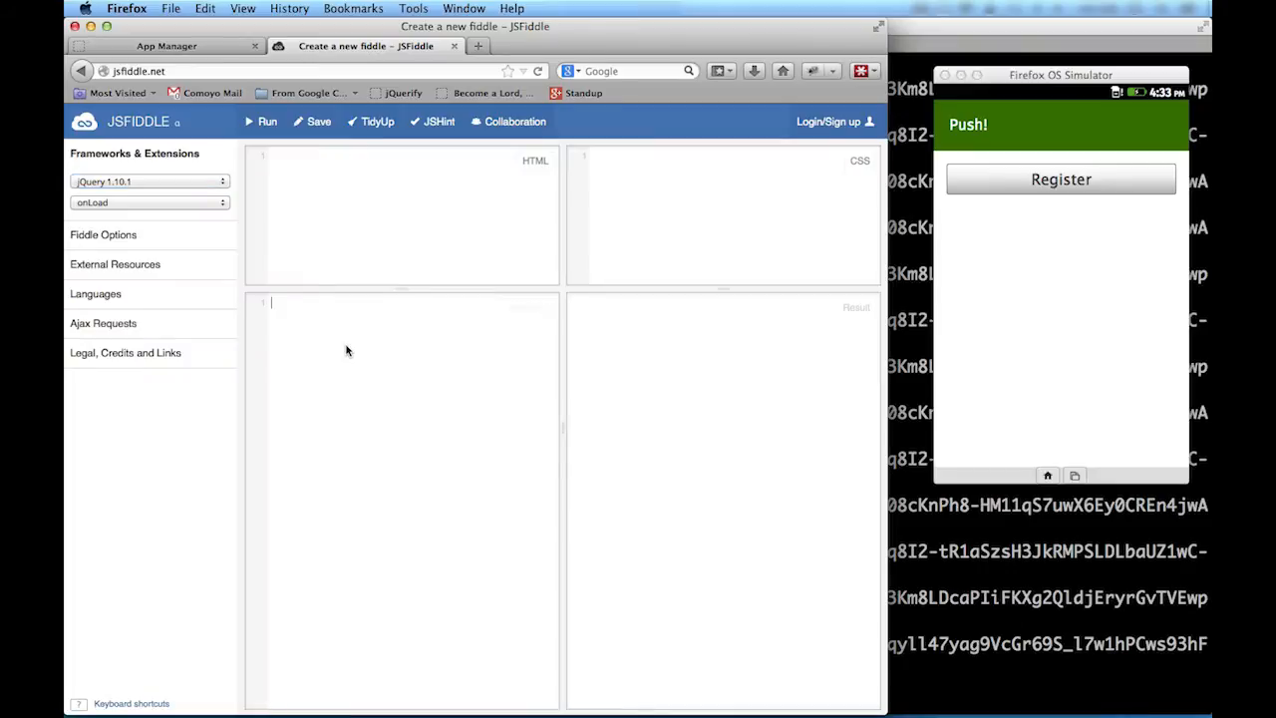
pyautogui.write("$.post('http://loc")
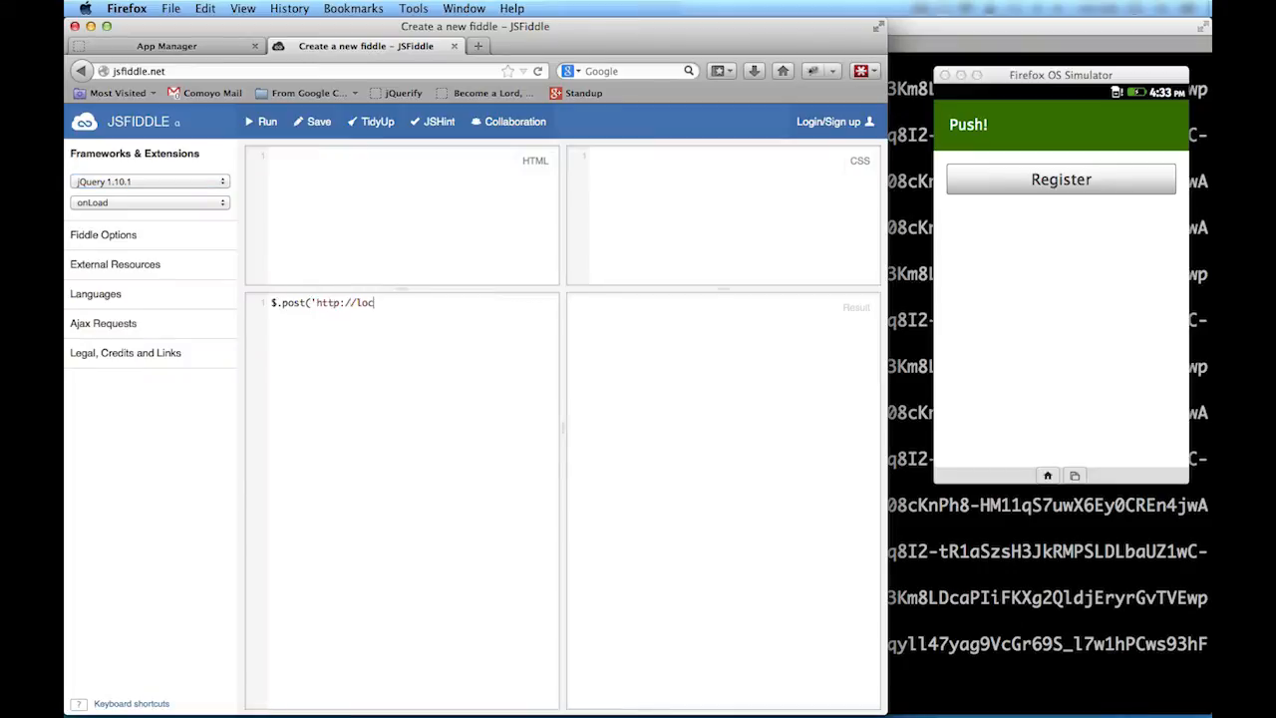
pyautogui.write("alhost:3000/trigger')")
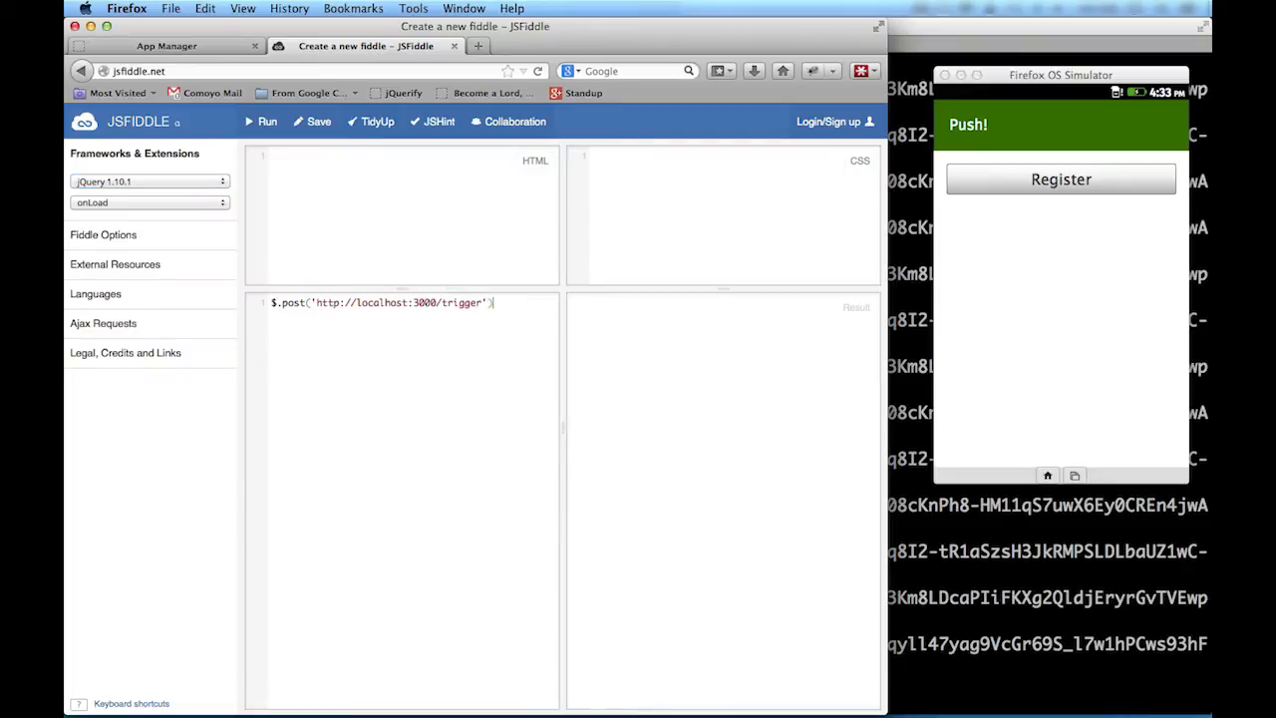
pyautogui.click(266, 121)
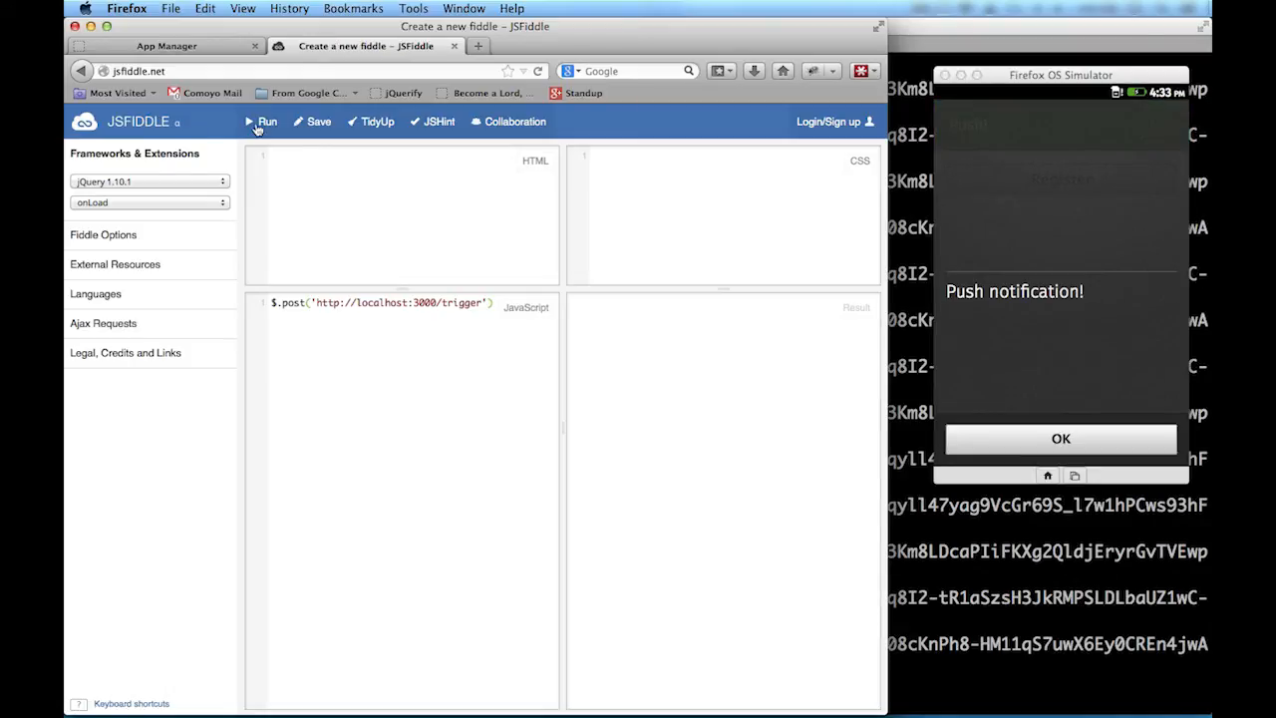
pyautogui.moveTo(1007, 277)
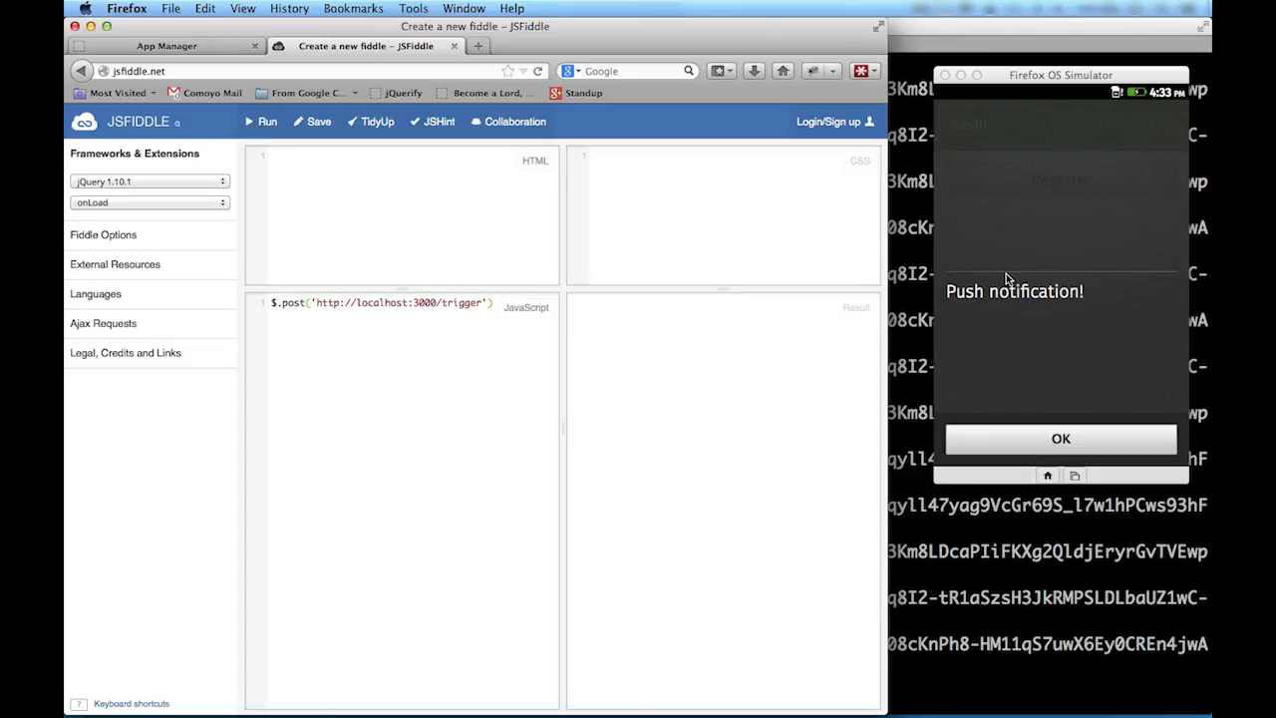
pyautogui.moveTo(1102, 438)
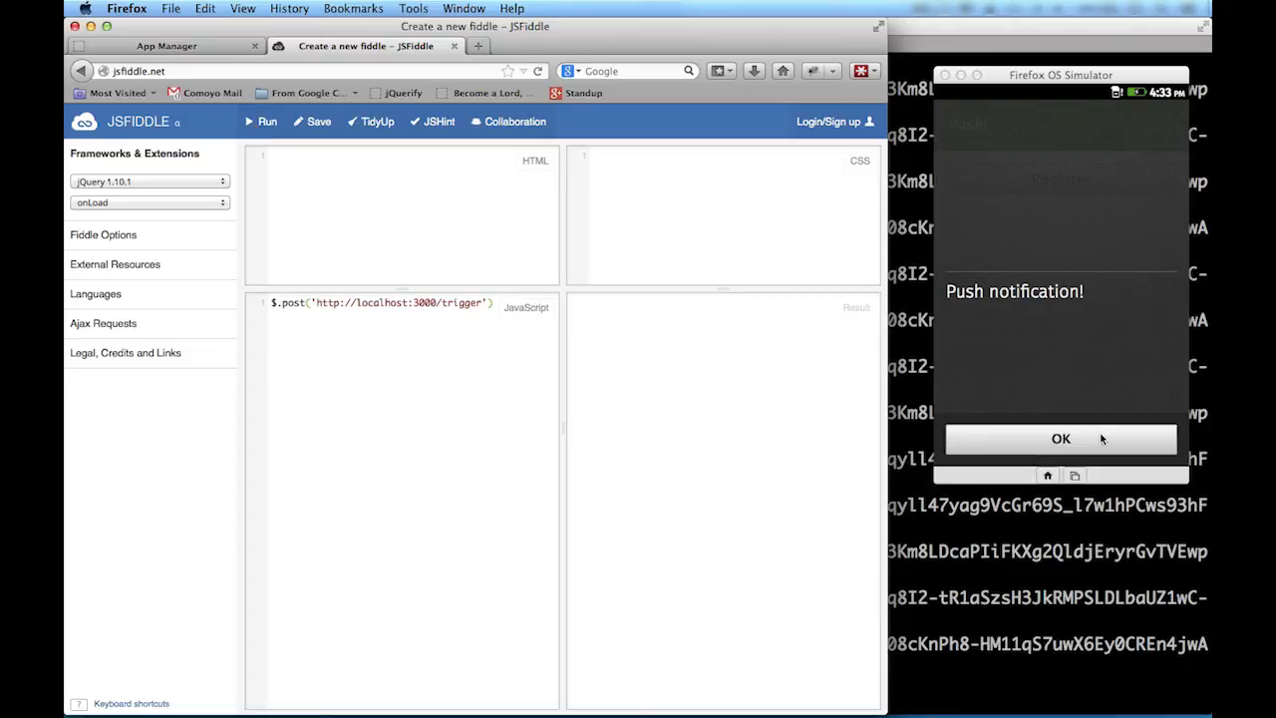
pyautogui.click(1060, 439)
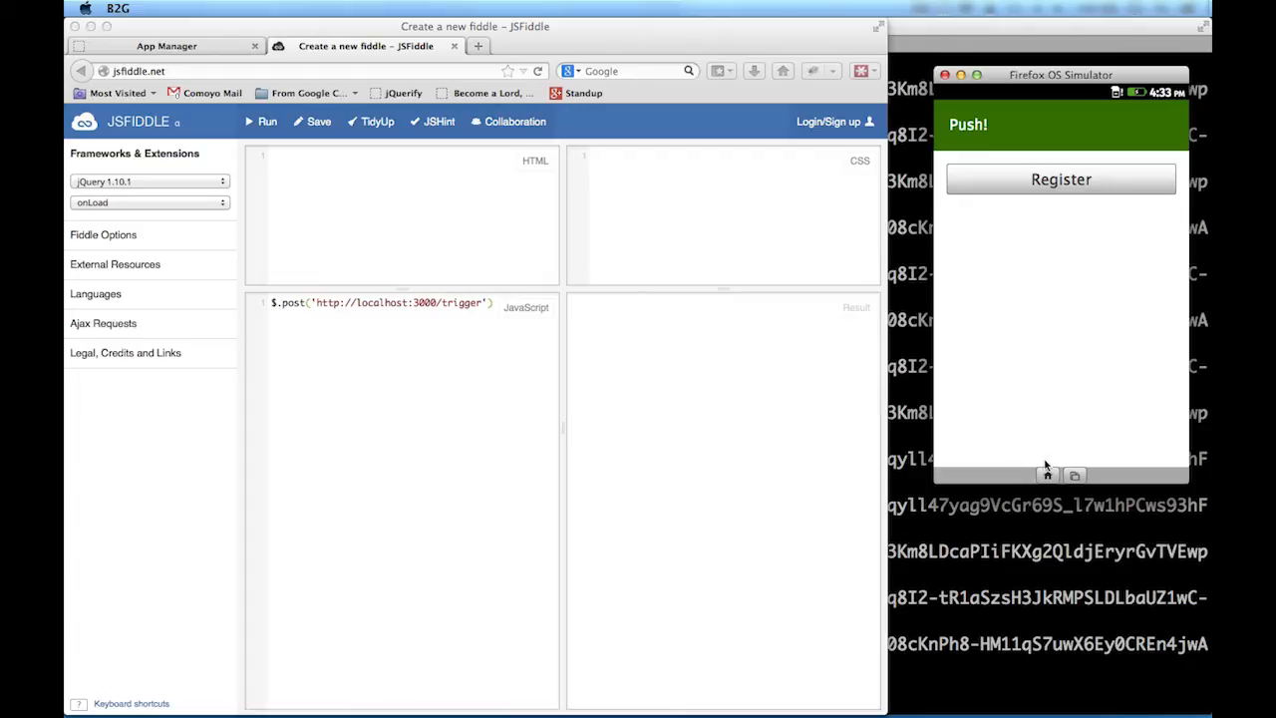
pyautogui.moveTo(1046, 479)
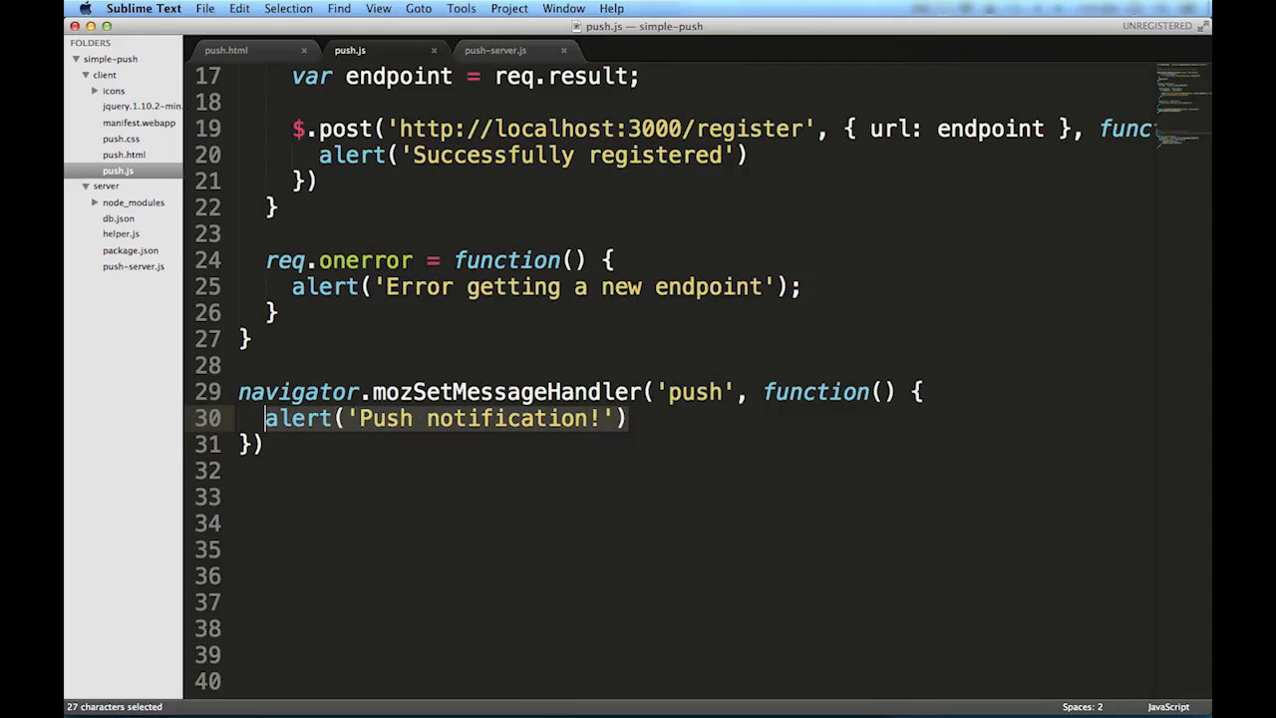
# Create a new Notification with body 'the server!' and begin notification.addEventListener.
pyautogui.write('var notification = new N')
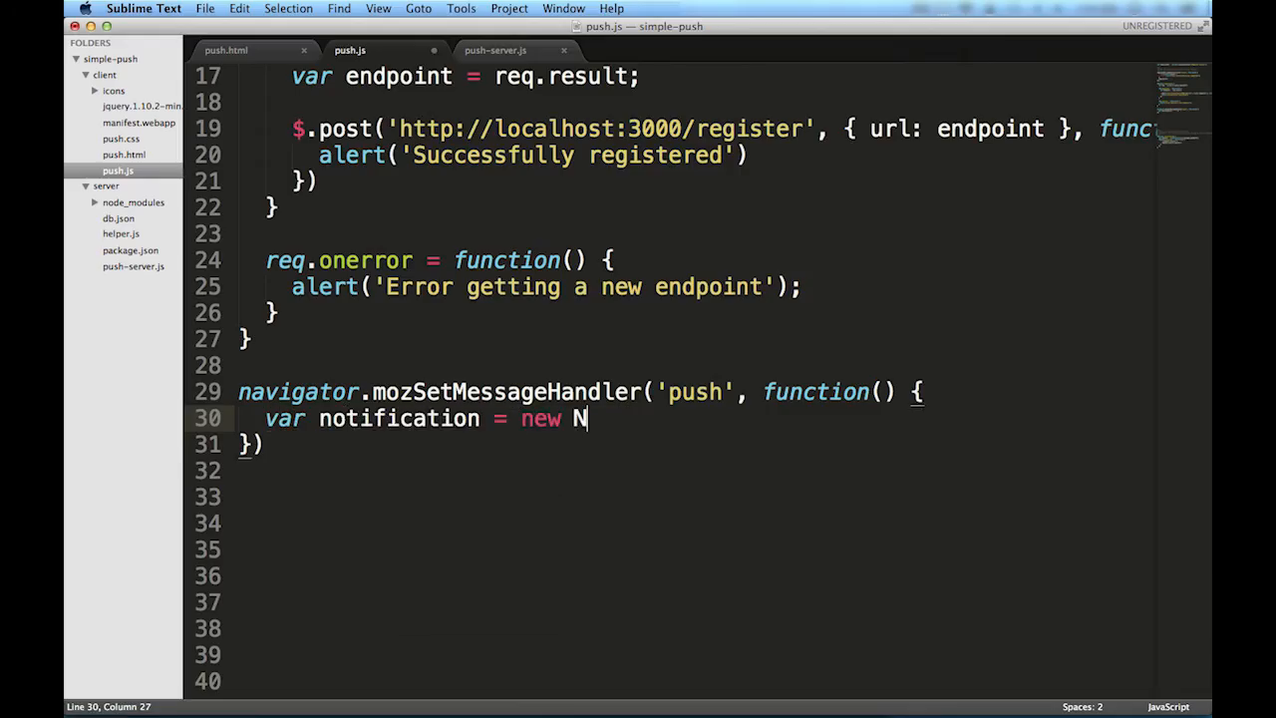
pyautogui.write('otification(')
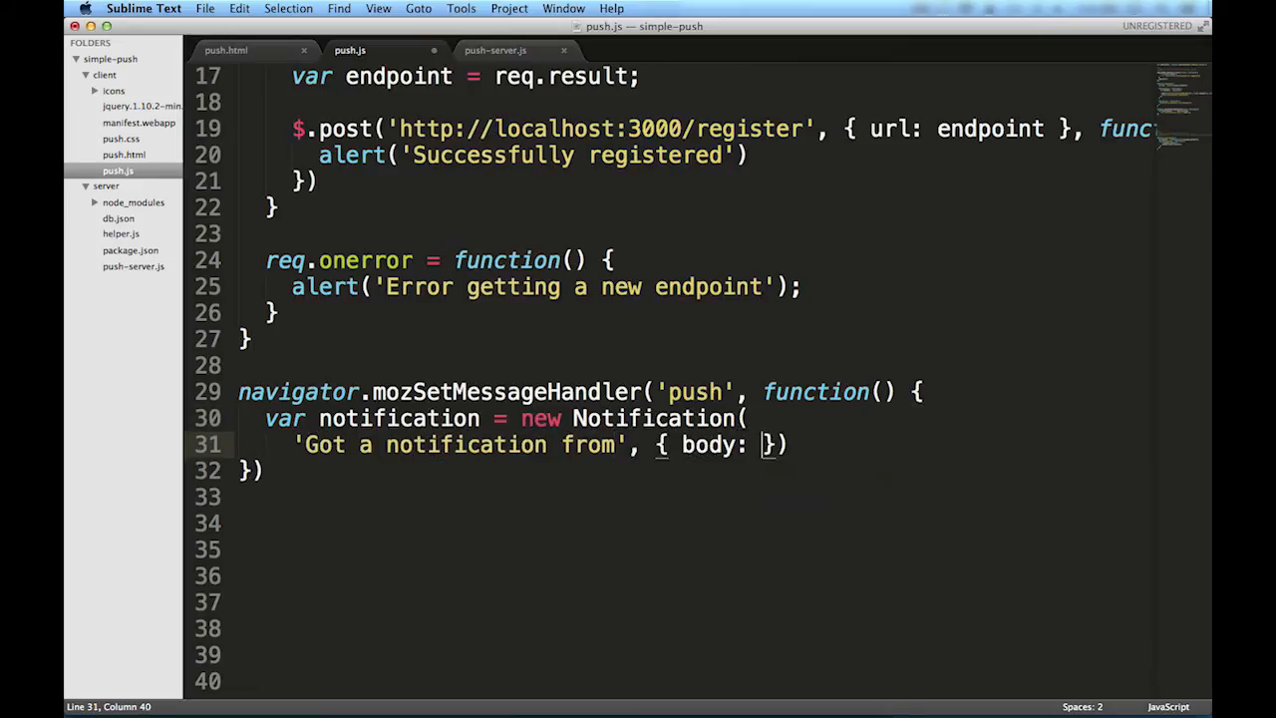
pyautogui.write("'the server!'")
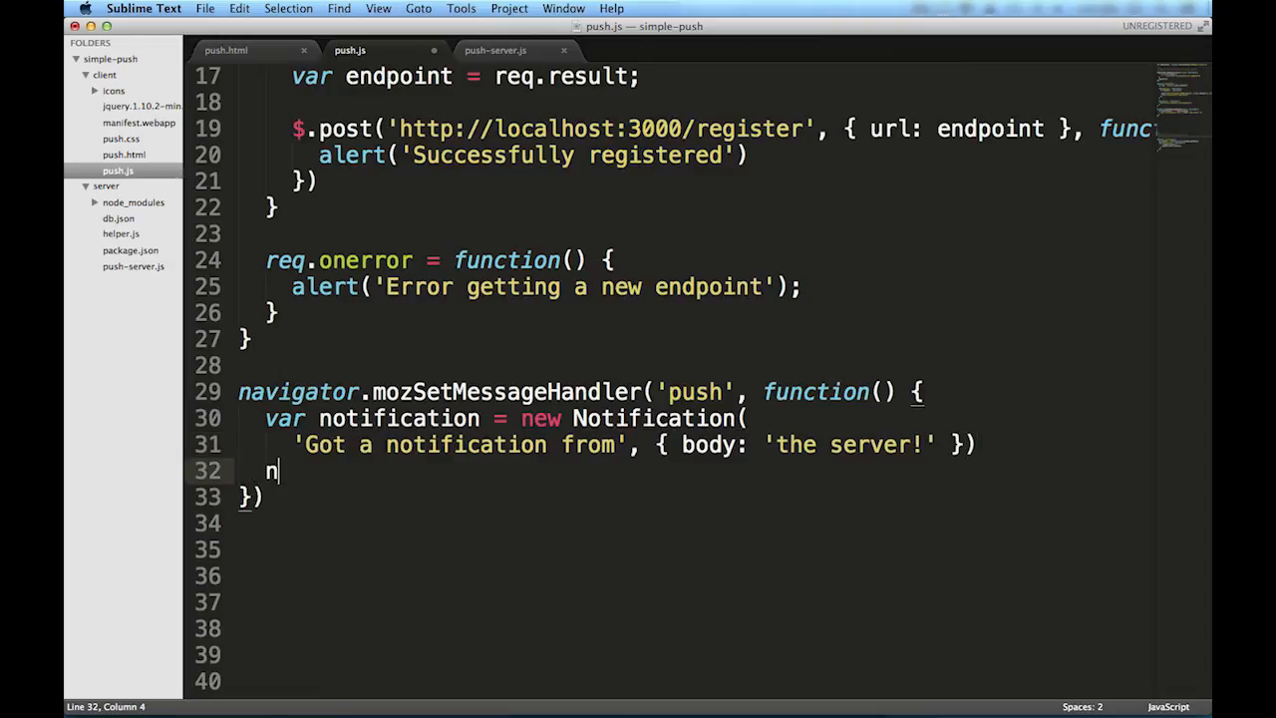
pyautogui.write("notification.addEventListener('')")
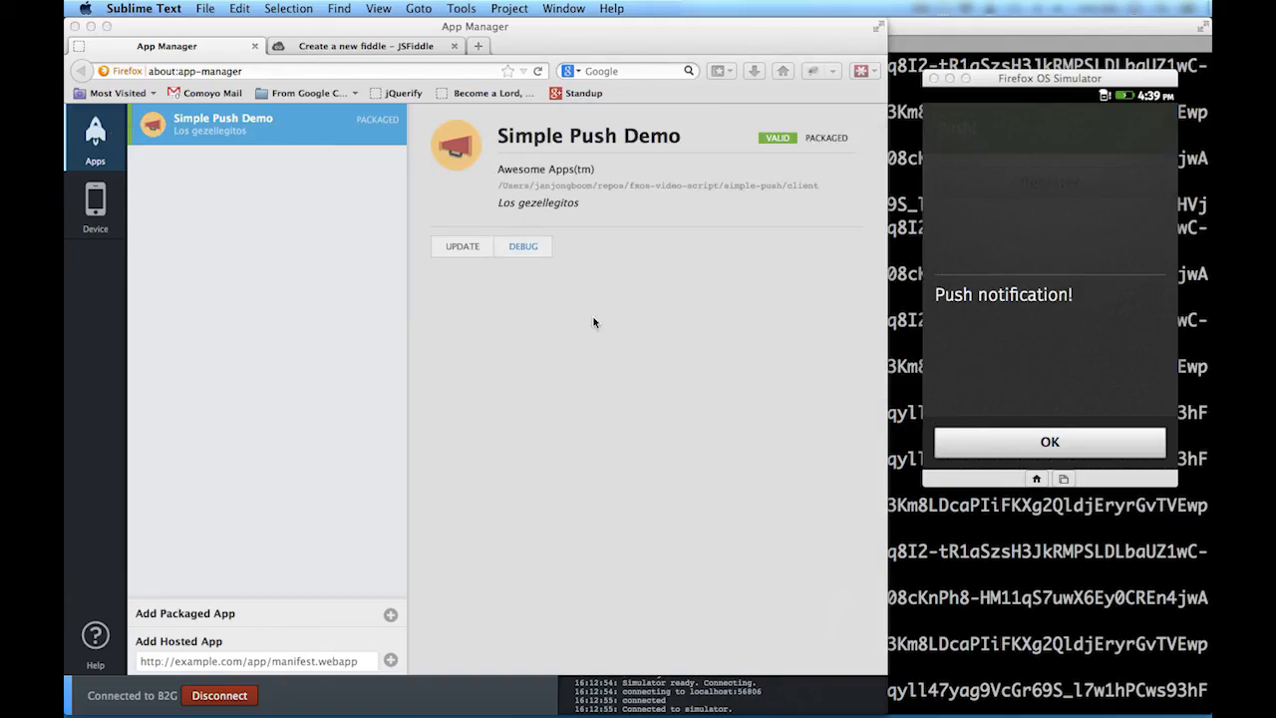
# Dismiss the simulator alert, go to the home screen, and update the app in App Manager.
pyautogui.click(1049, 441)
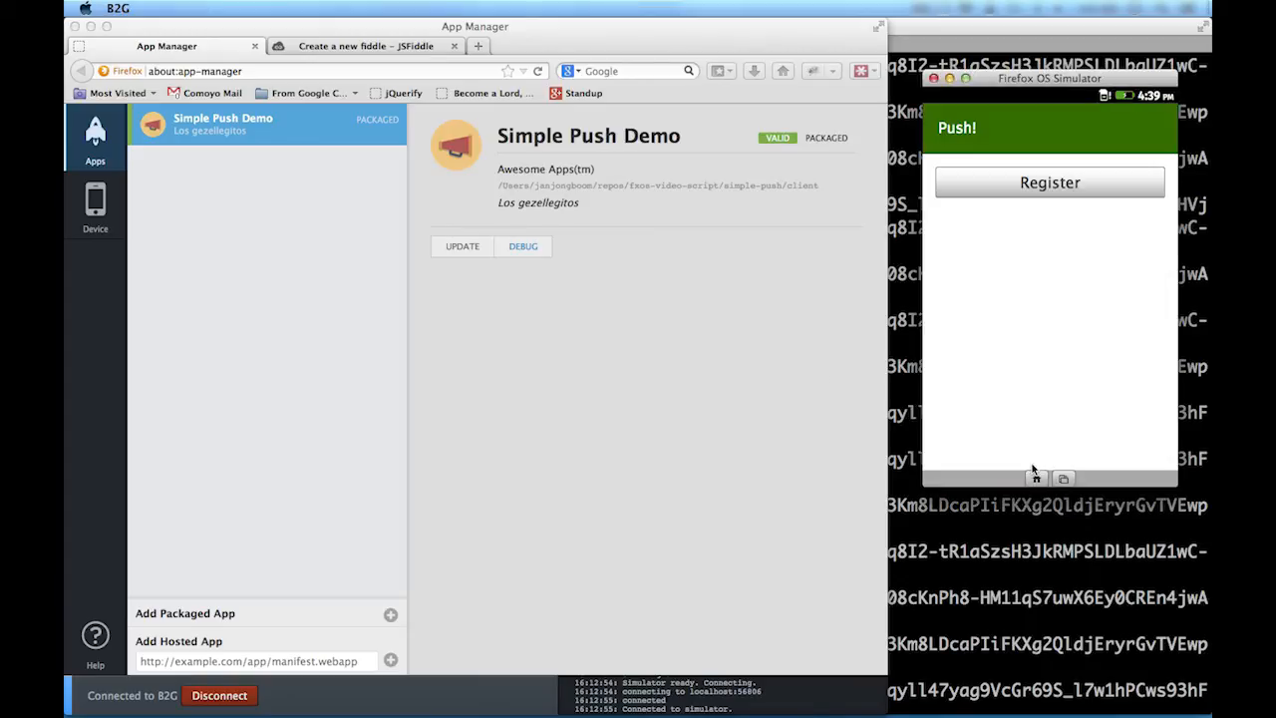
pyautogui.moveTo(1037, 479)
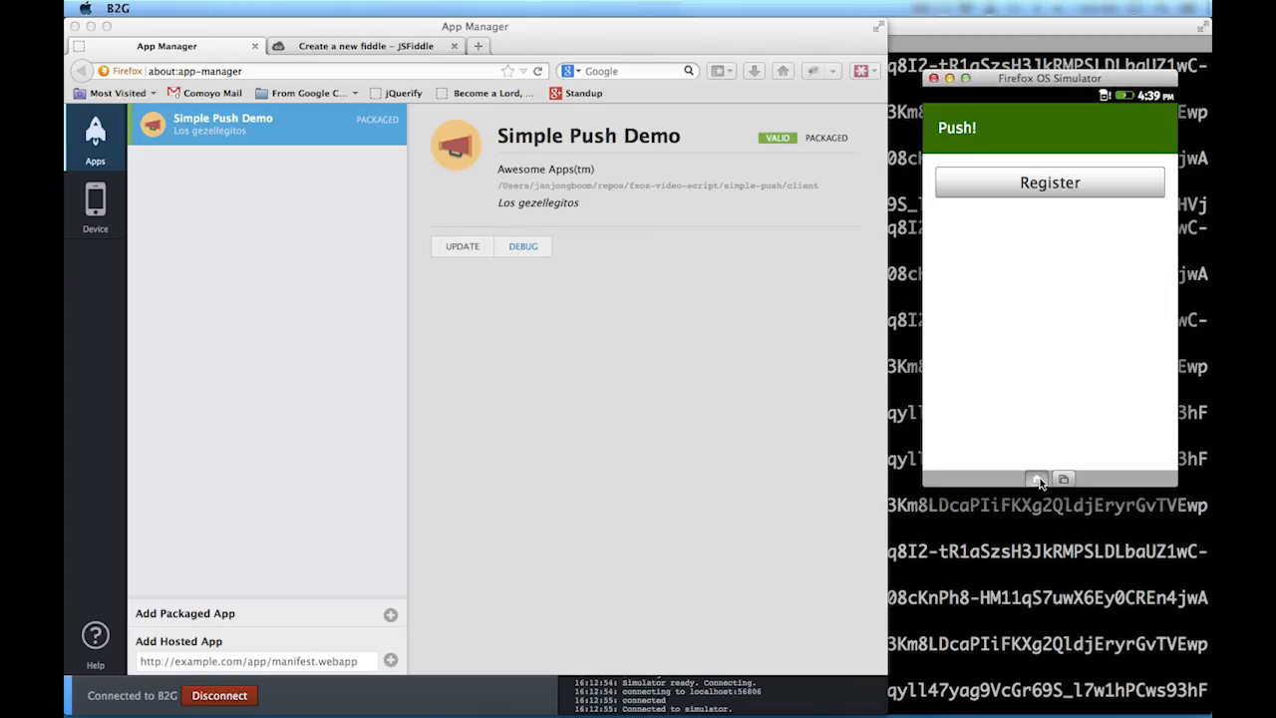
pyautogui.click(1037, 478)
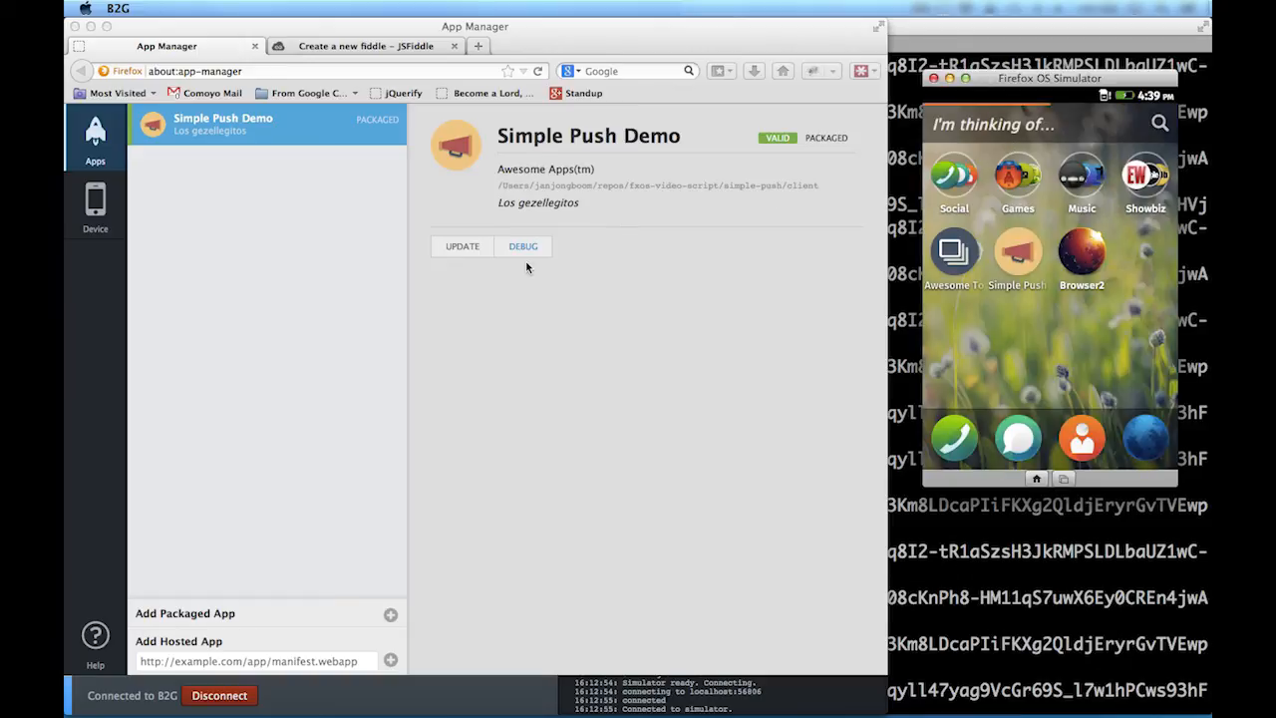
pyautogui.click(462, 246)
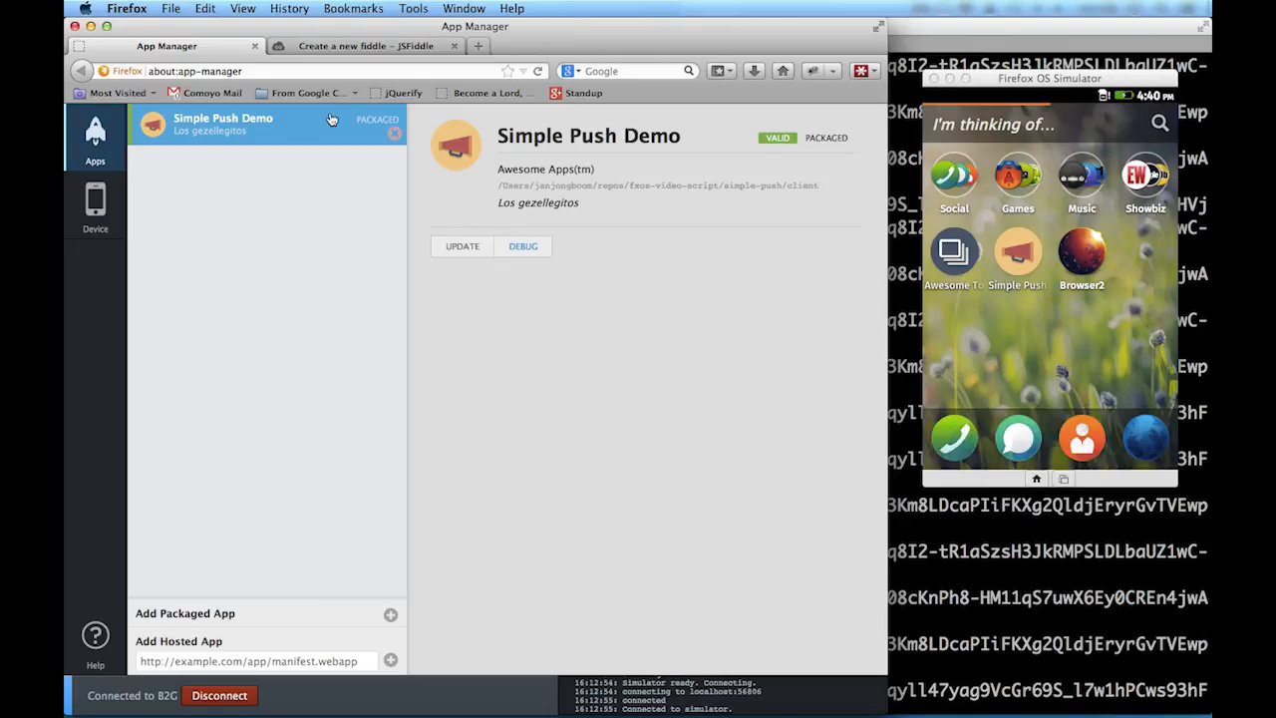
# Rerun the trigger fiddle and open the 'Got a notification from the server!' notification.
pyautogui.click(365, 46)
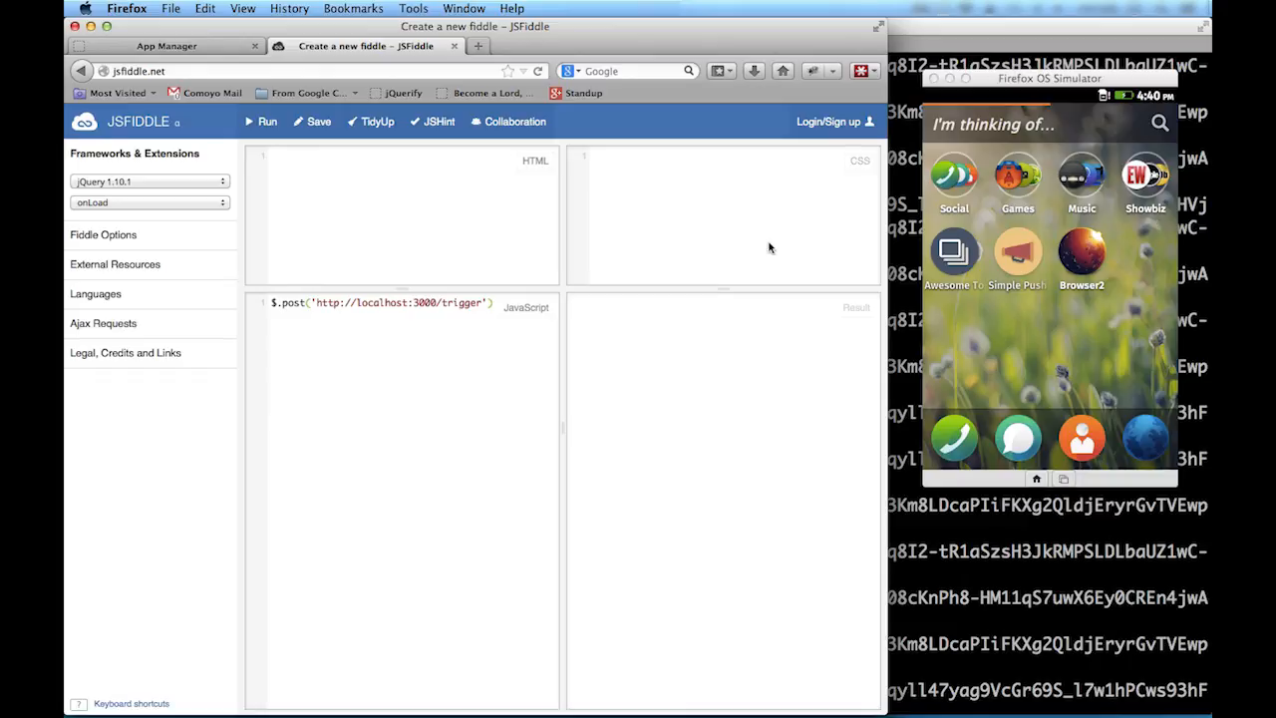
pyautogui.click(261, 120)
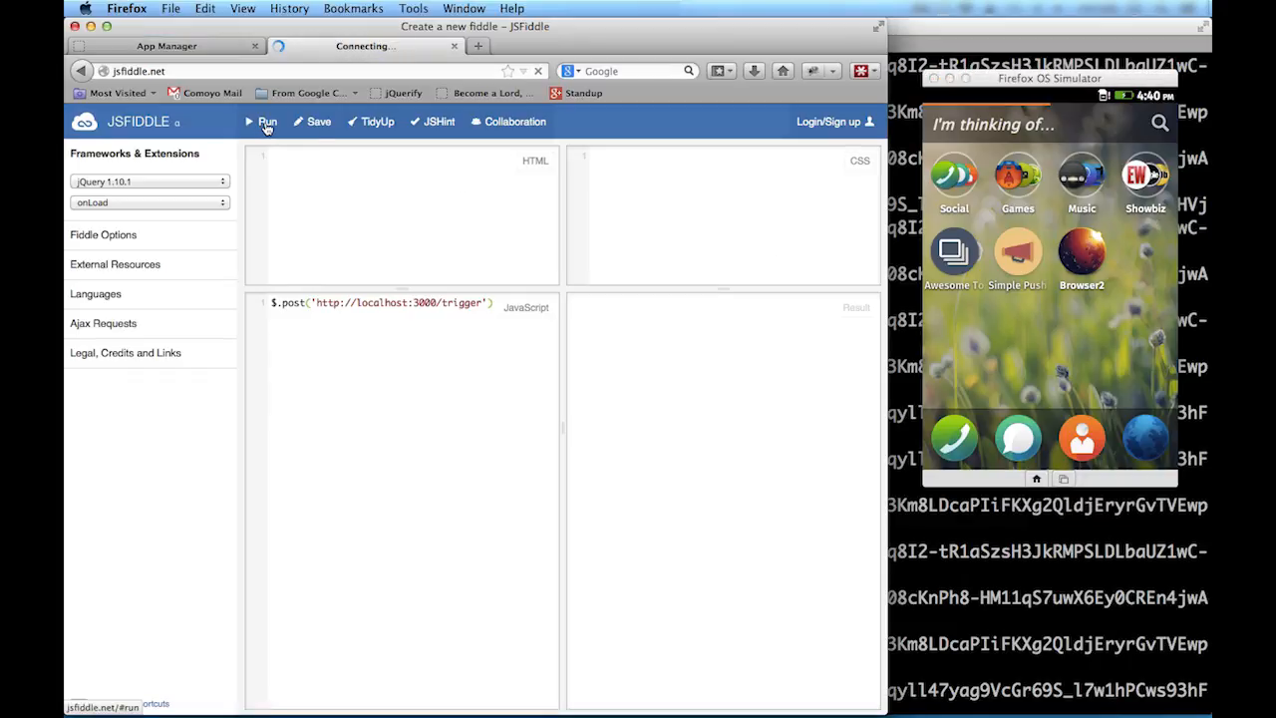
pyautogui.click(268, 121)
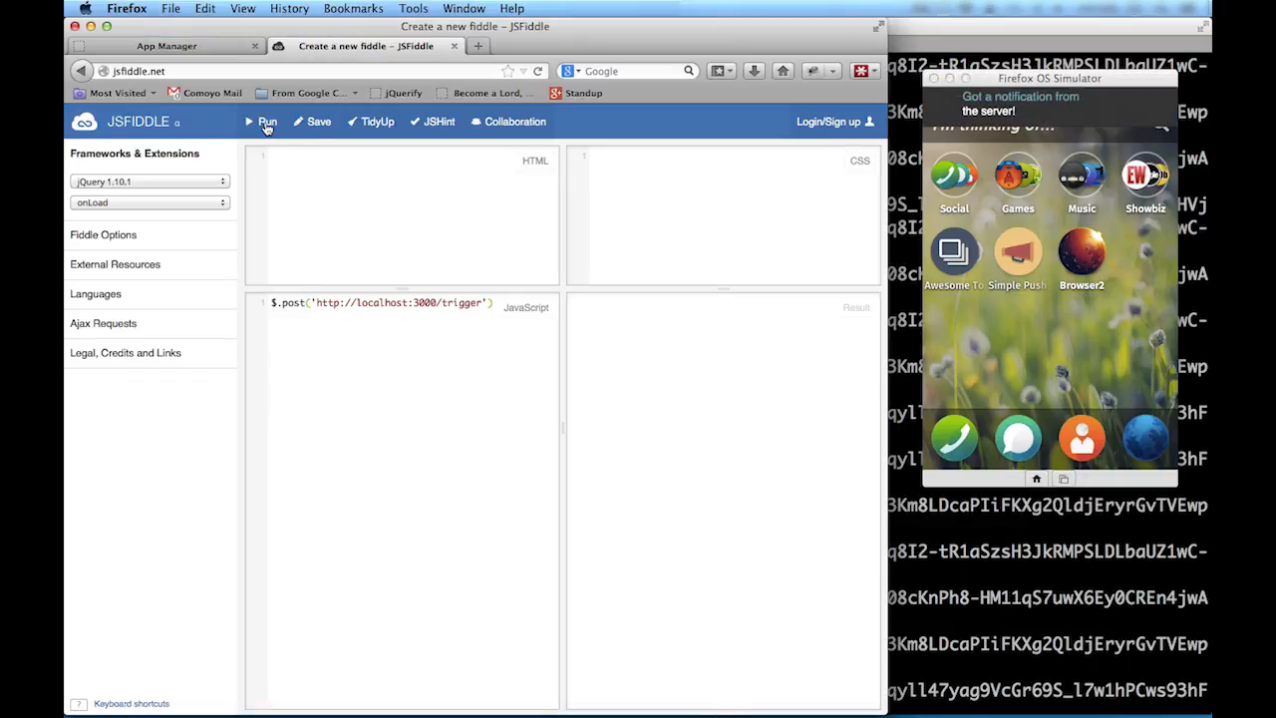
pyautogui.moveTo(378, 127)
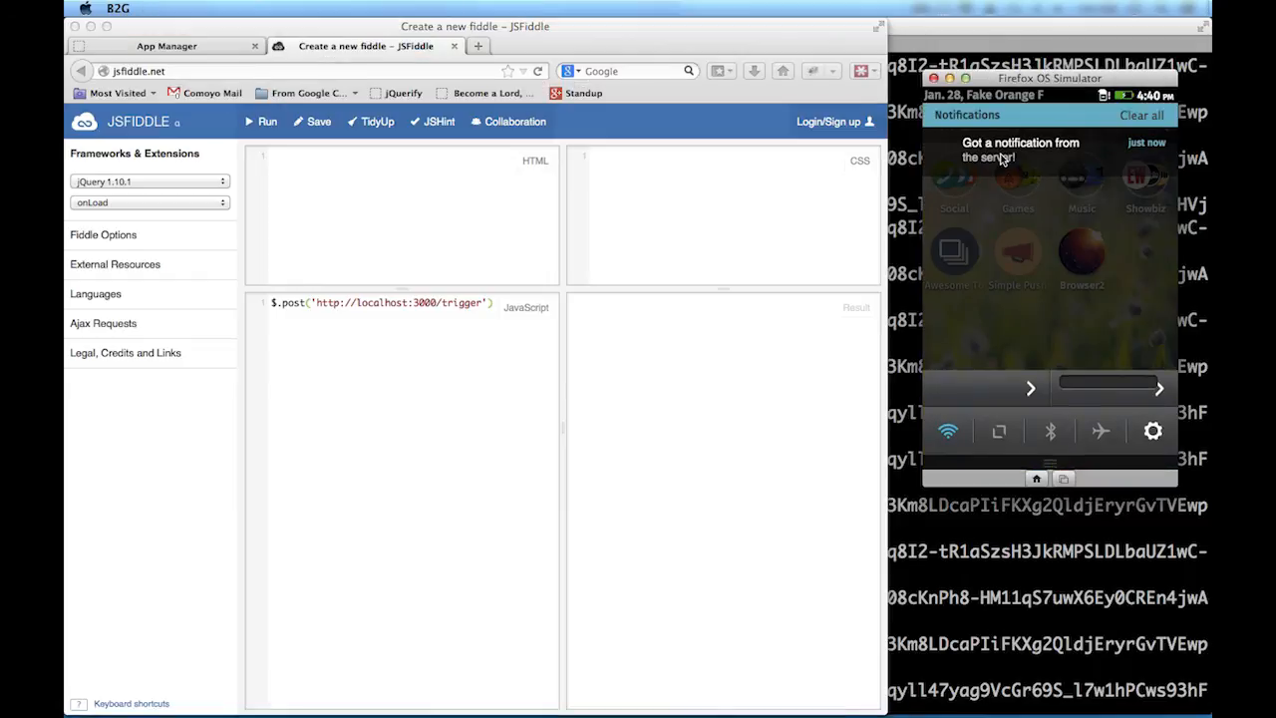
pyautogui.click(1017, 150)
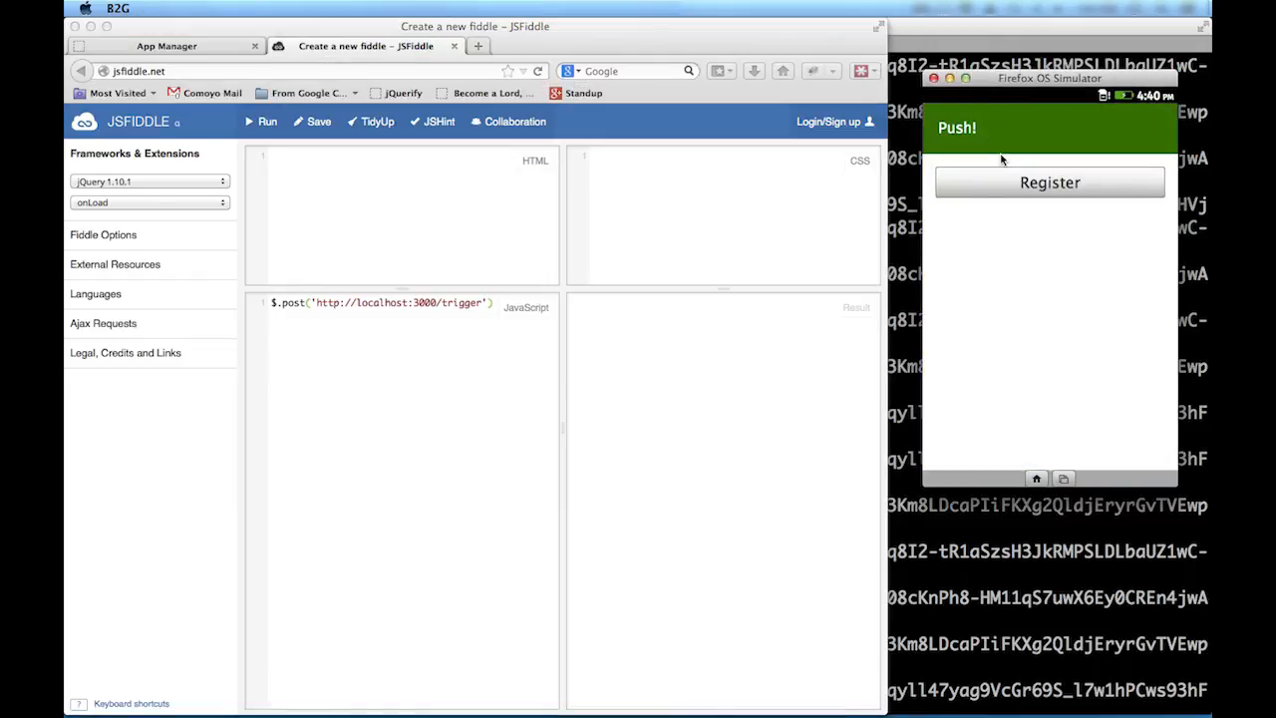